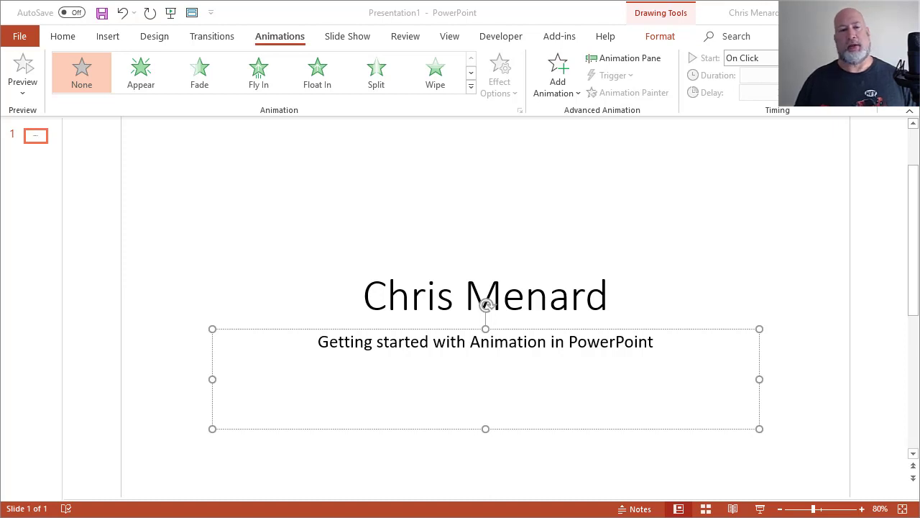
- Title a new slide 'Agenda', enter bullets 1 through 5, and delete the empty sixth bullet
click(656, 341)
text(Agenda)
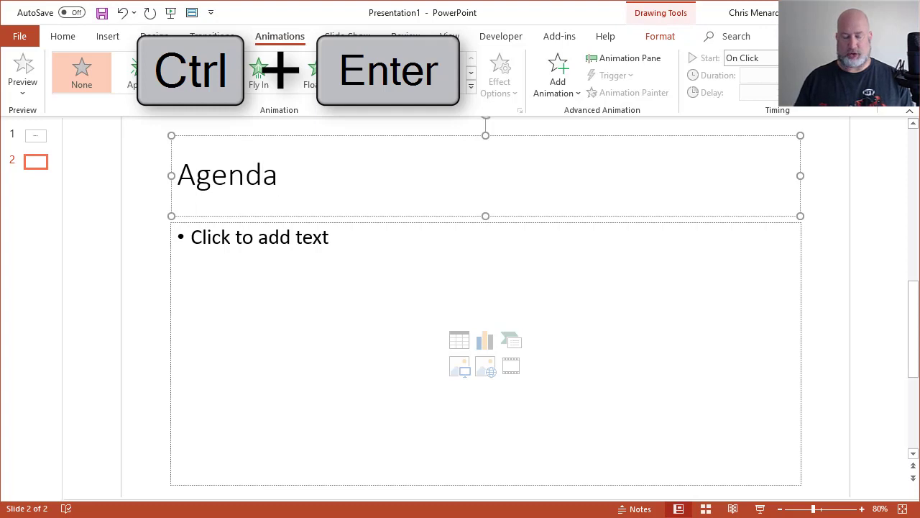
text(2)
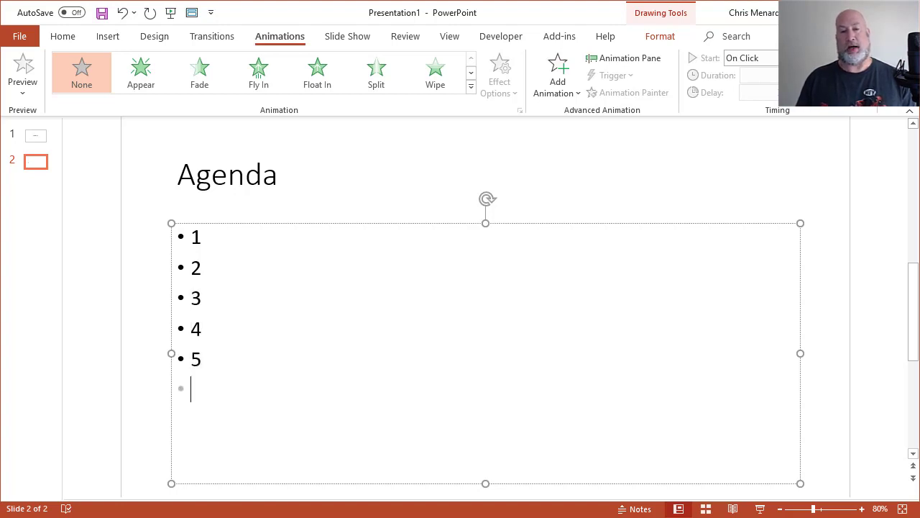
key(Backspace)
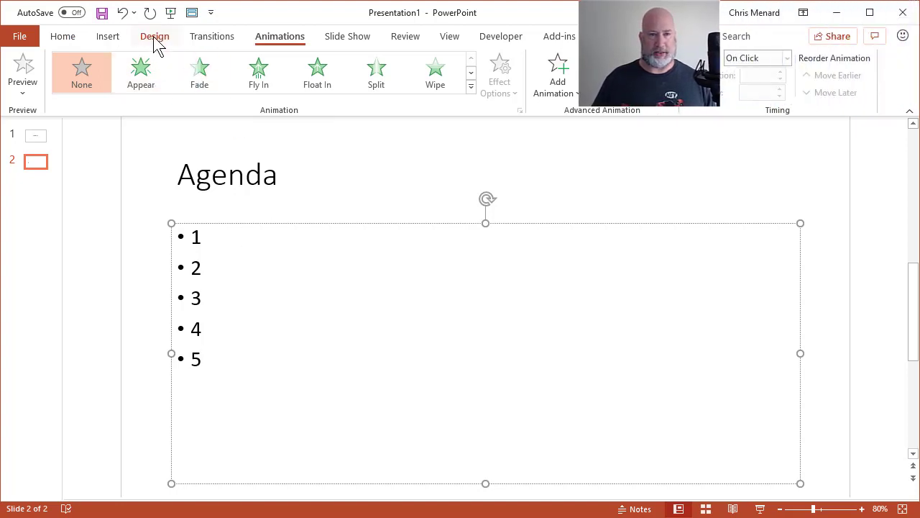
- Turn the Agenda bullets into the icon layout using Design Ideas
click(154, 36)
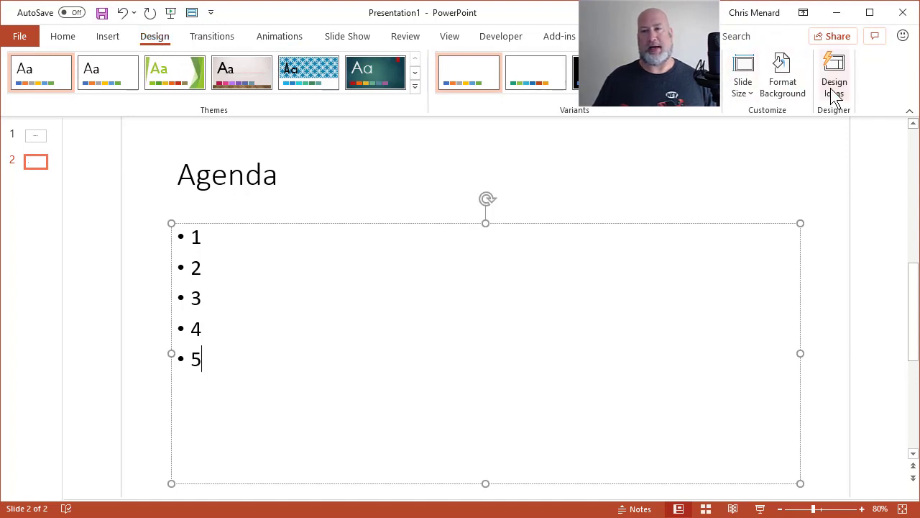
click(834, 72)
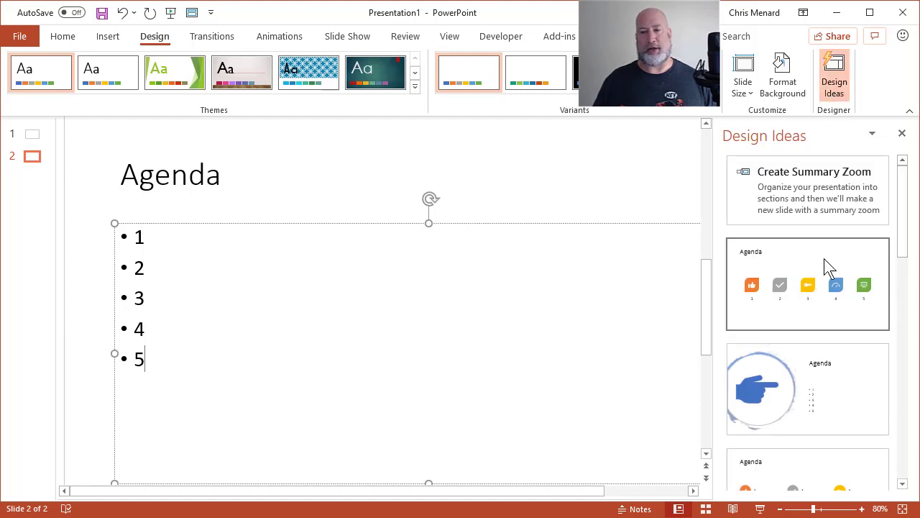
scroll(down, 3)
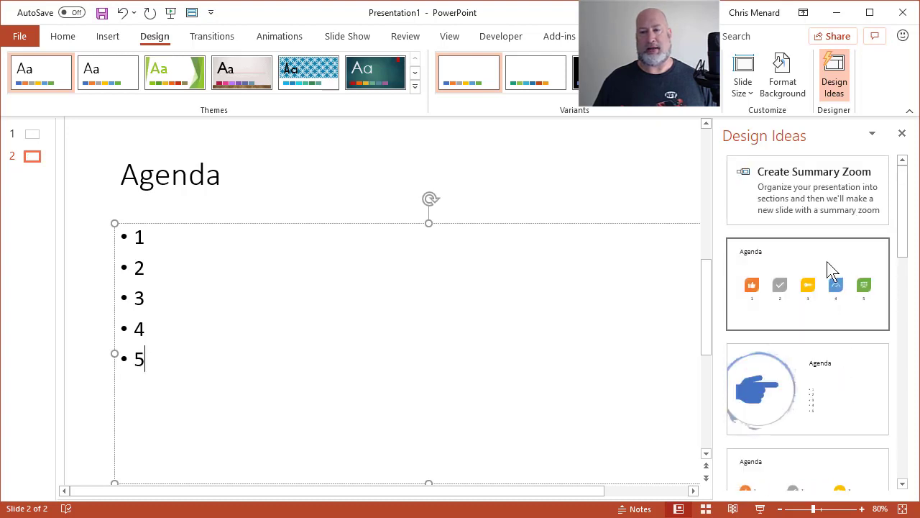
click(807, 284)
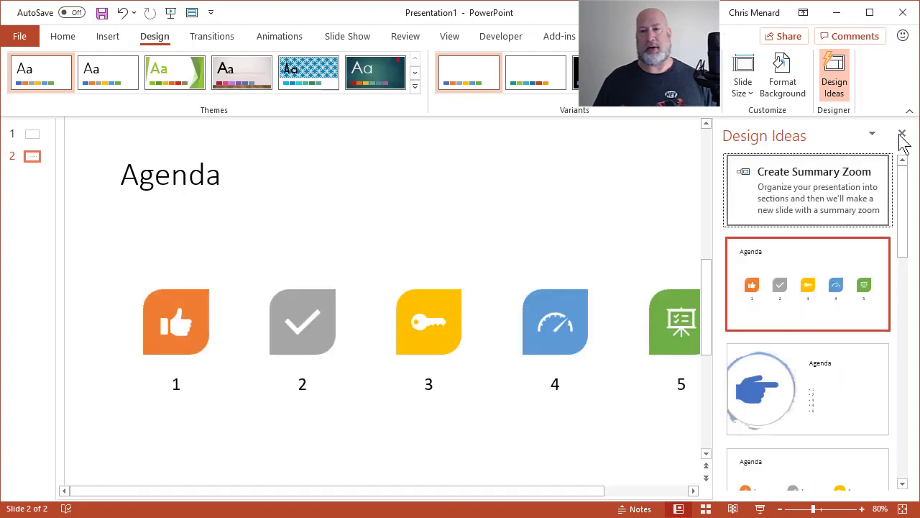
click(902, 135)
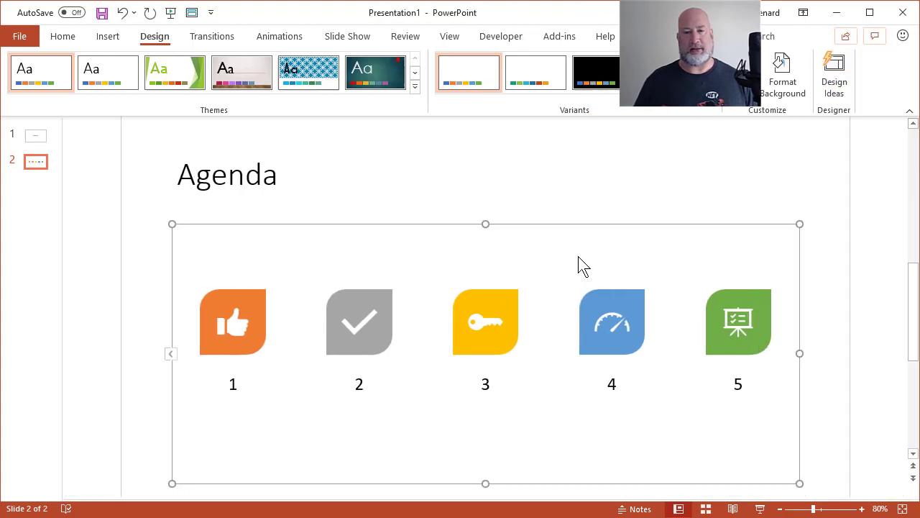
- Drag the icon diagram's bottom edge up to make it shorter
click(484, 324)
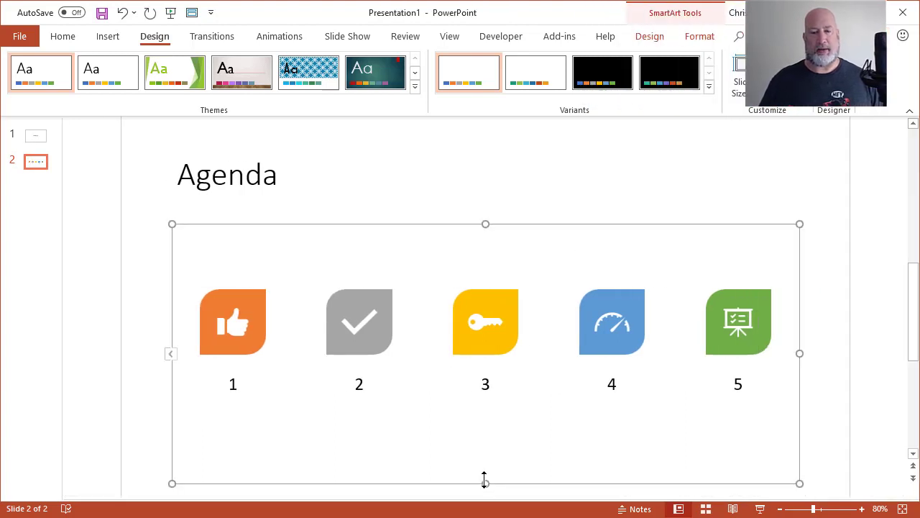
drag(484, 482, 484, 378)
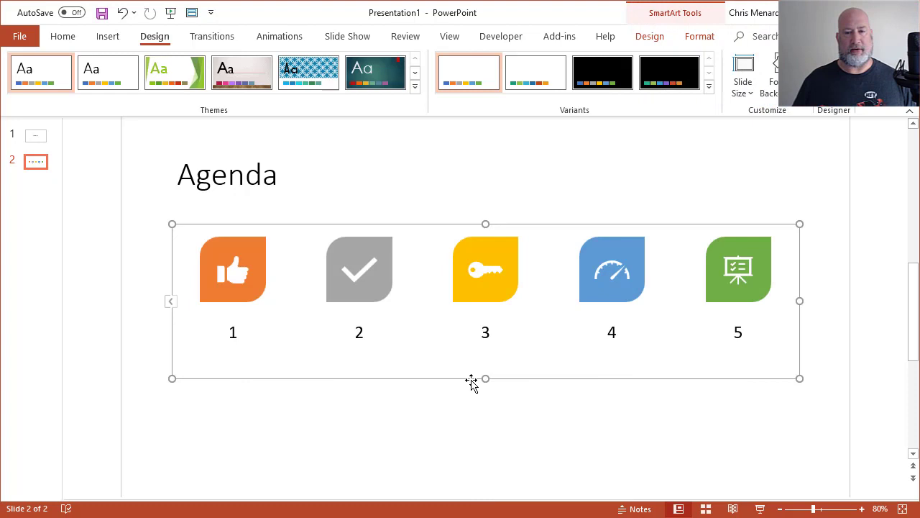
drag(485, 378, 485, 358)
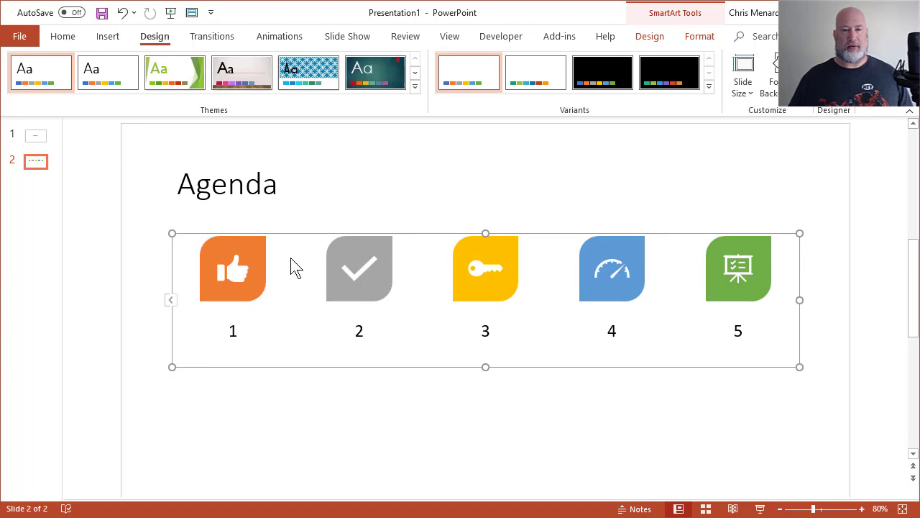
mouse_move(302, 413)
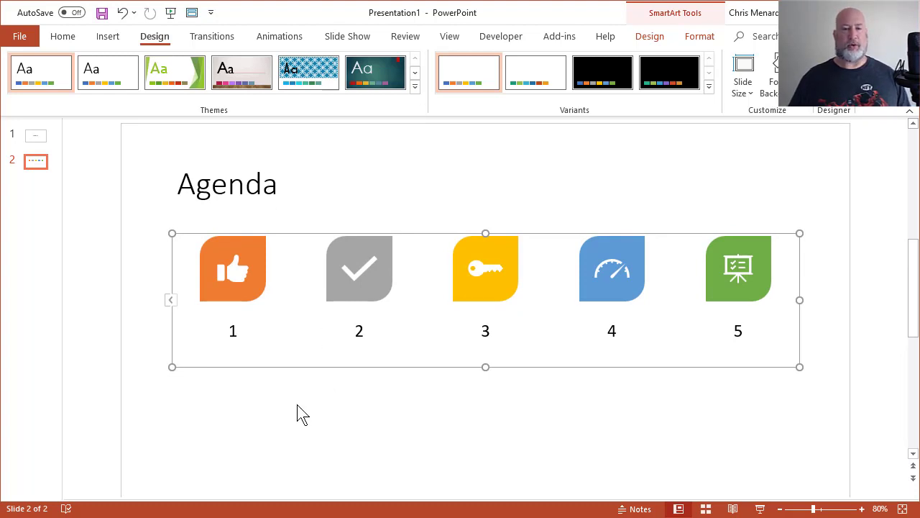
- Draw a blue rectangle below icon 1 and Ctrl-drag copies to make three
click(107, 36)
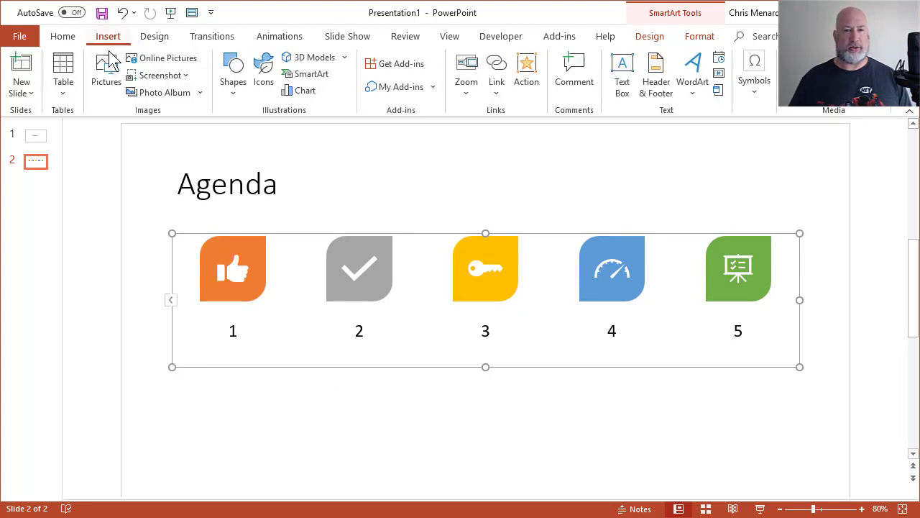
click(233, 68)
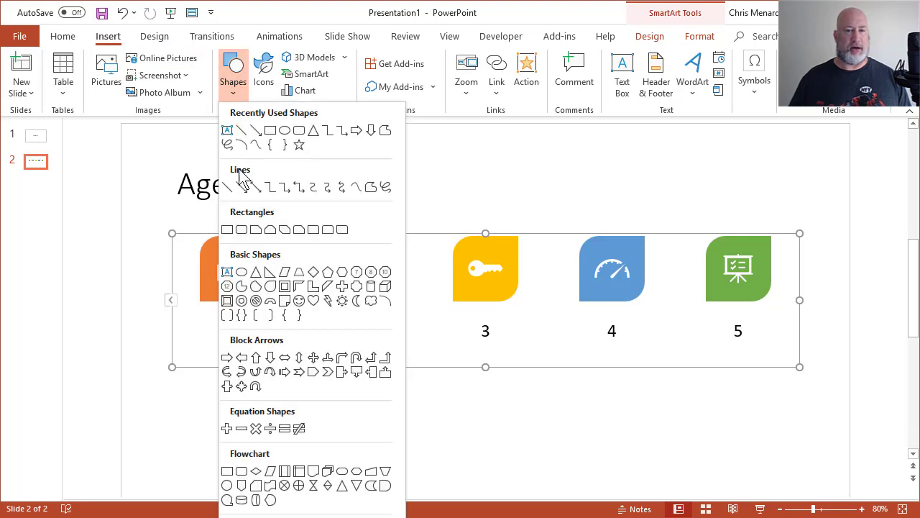
mouse_move(248, 227)
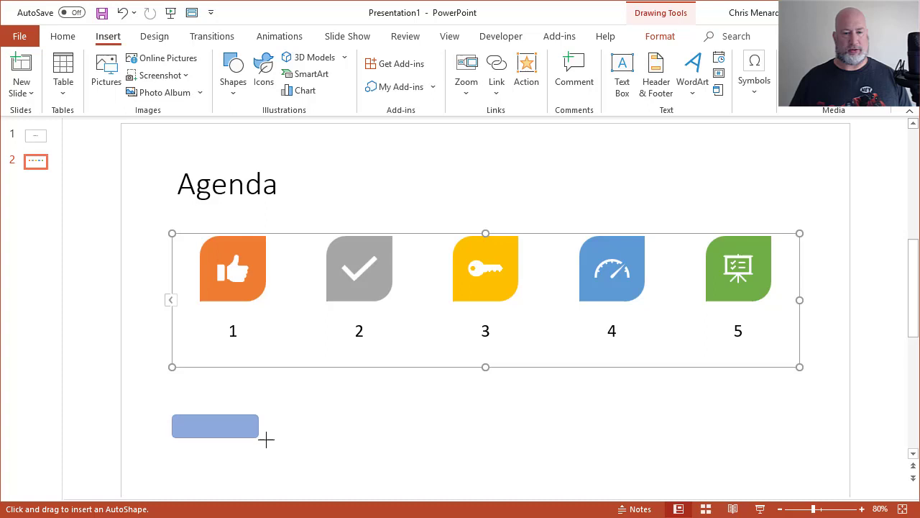
drag(192, 414, 310, 467)
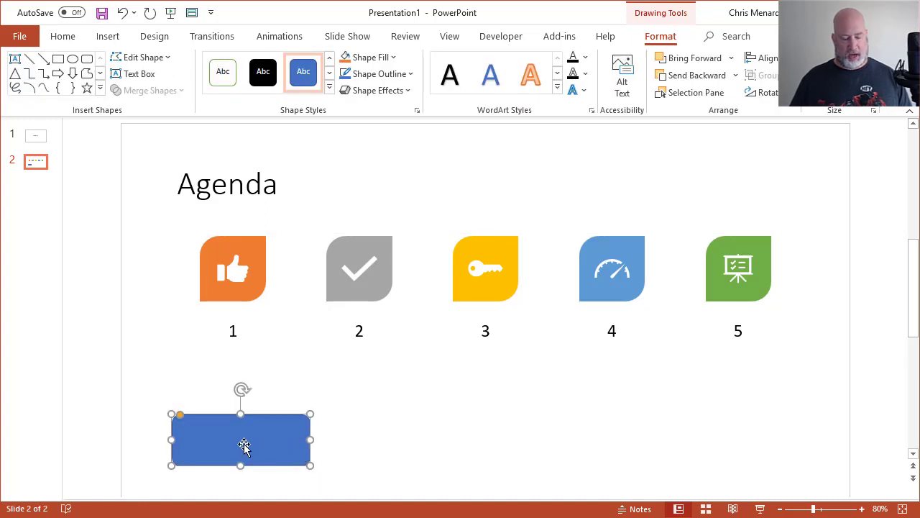
mouse_move(223, 441)
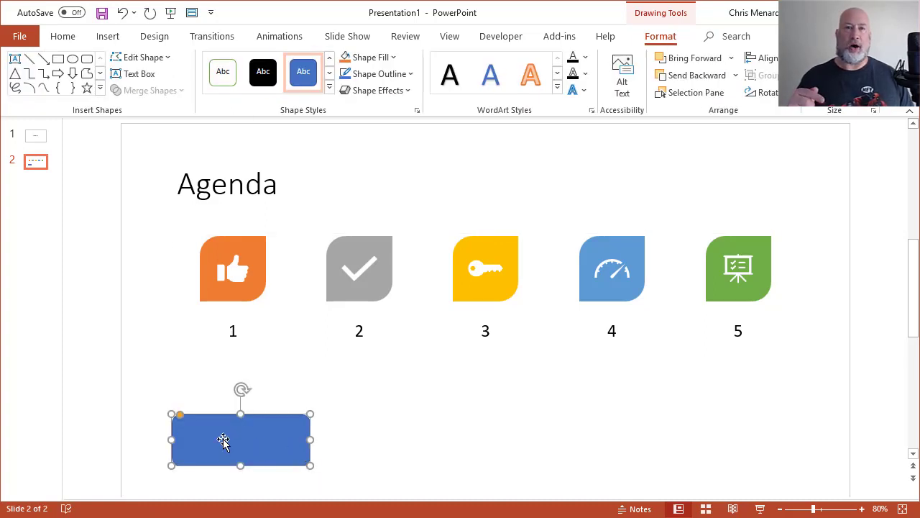
key(ctrl)
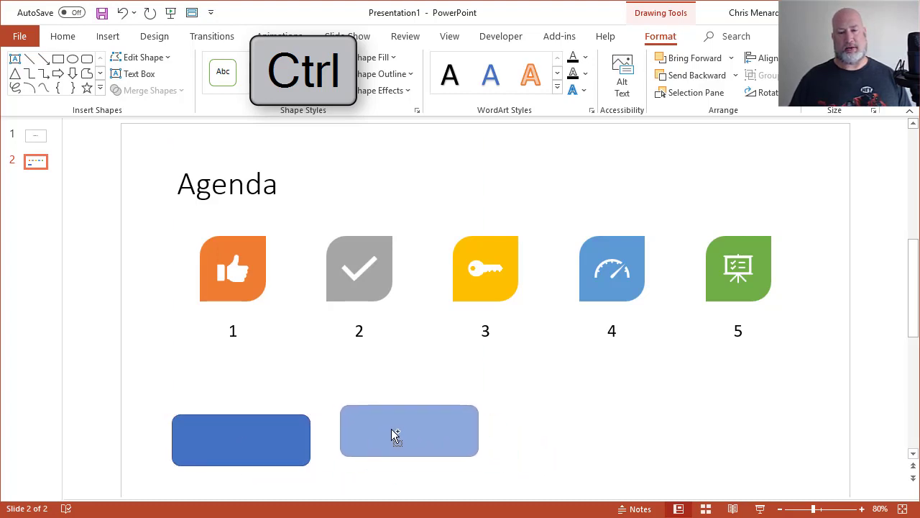
click(409, 431)
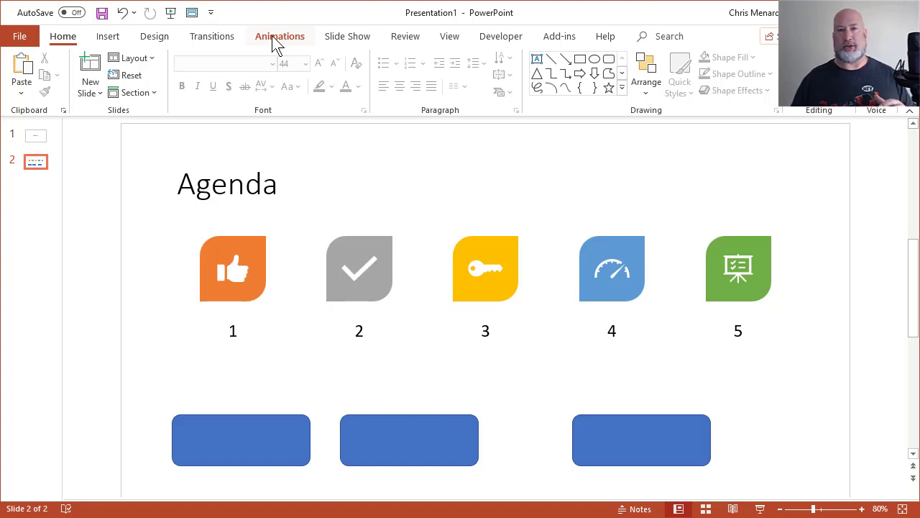
mouse_move(77, 153)
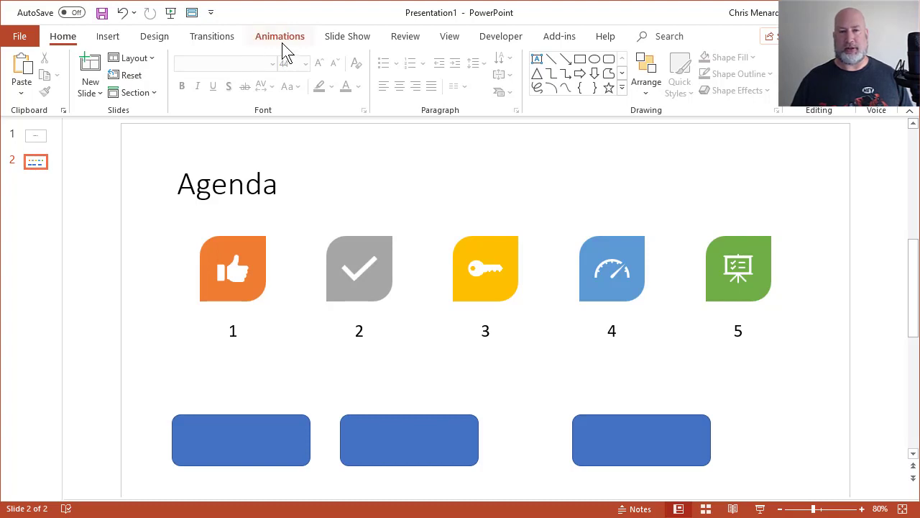
- Give the first rectangle a Fly In entrance animation
click(279, 36)
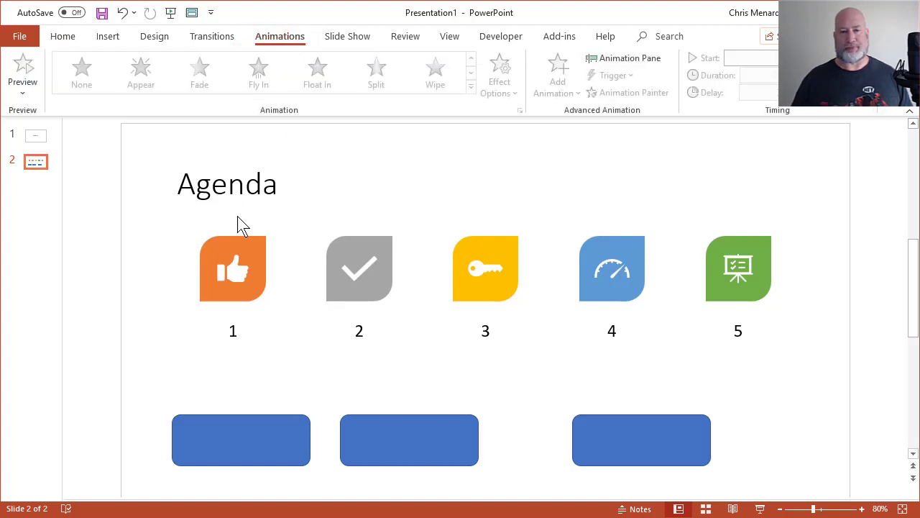
click(241, 439)
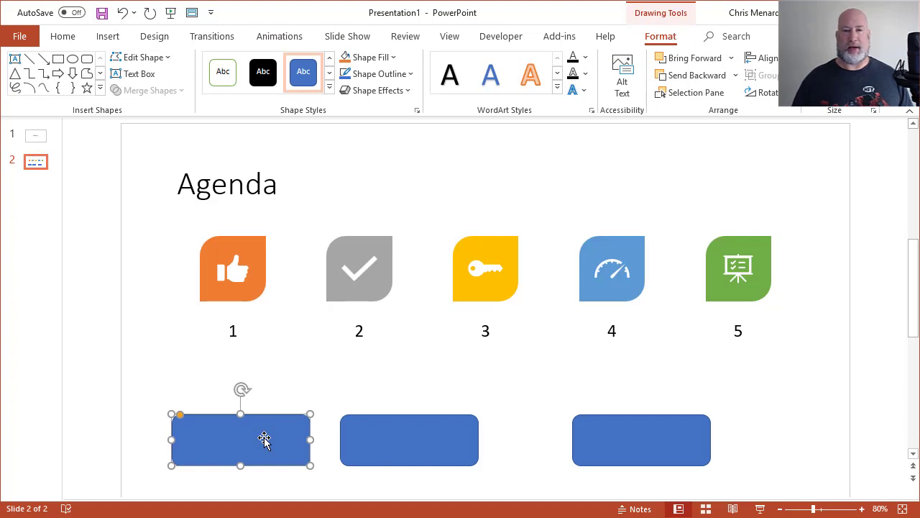
mouse_move(279, 36)
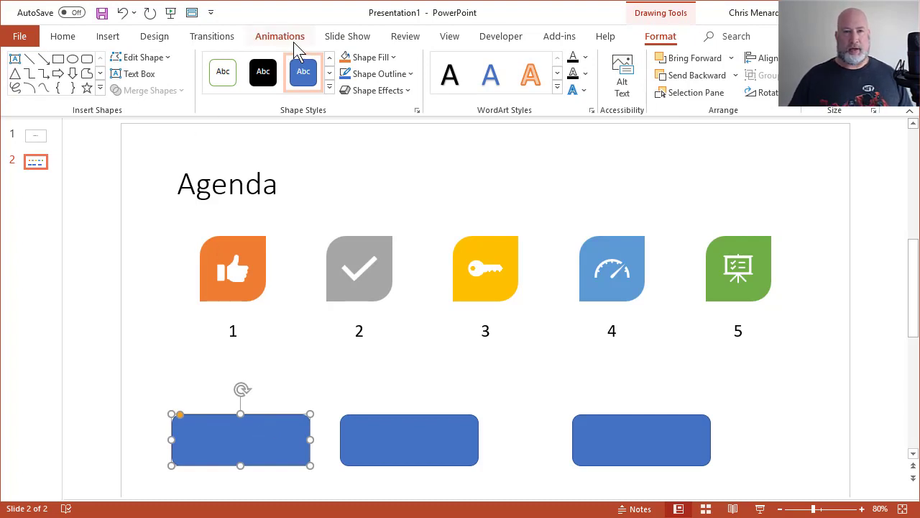
click(280, 36)
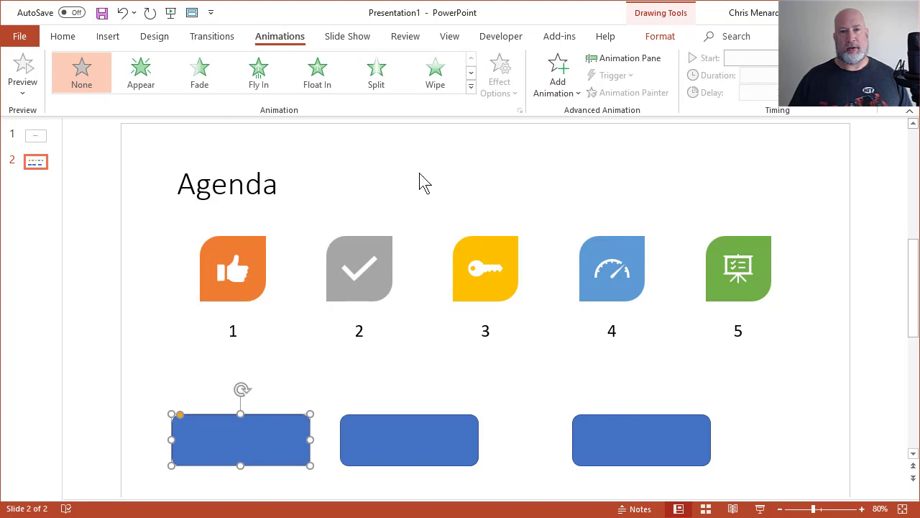
mouse_move(258, 72)
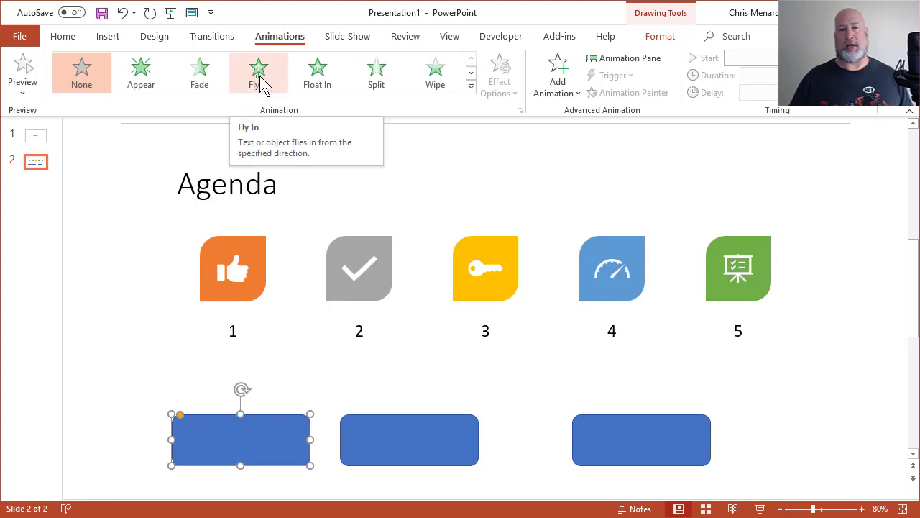
click(259, 72)
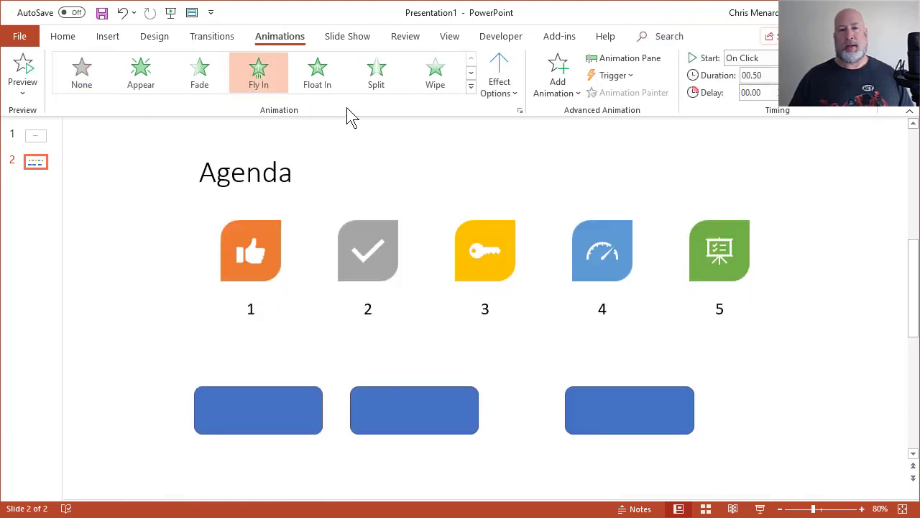
click(413, 409)
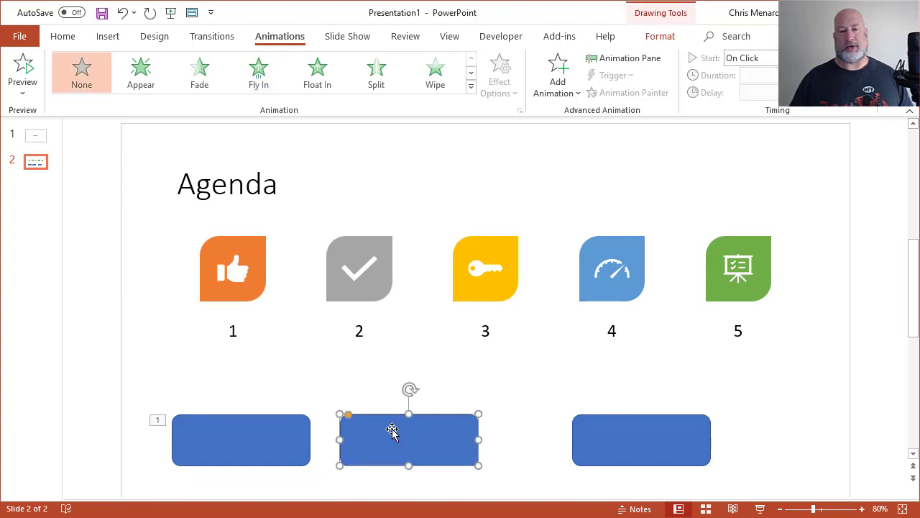
mouse_move(280, 403)
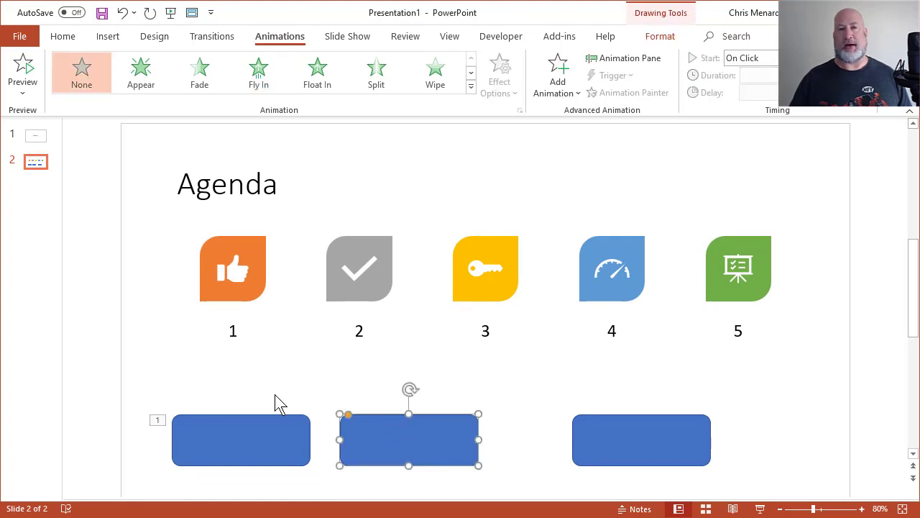
mouse_move(182, 434)
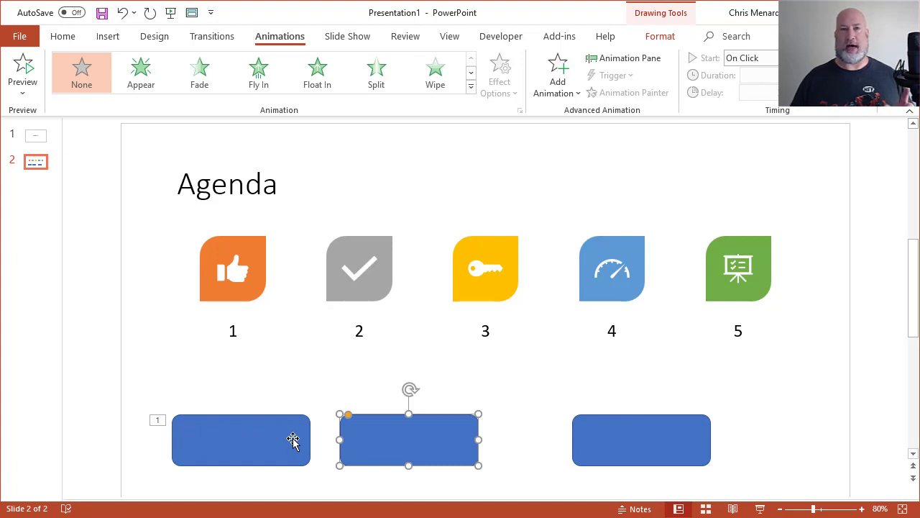
mouse_move(429, 425)
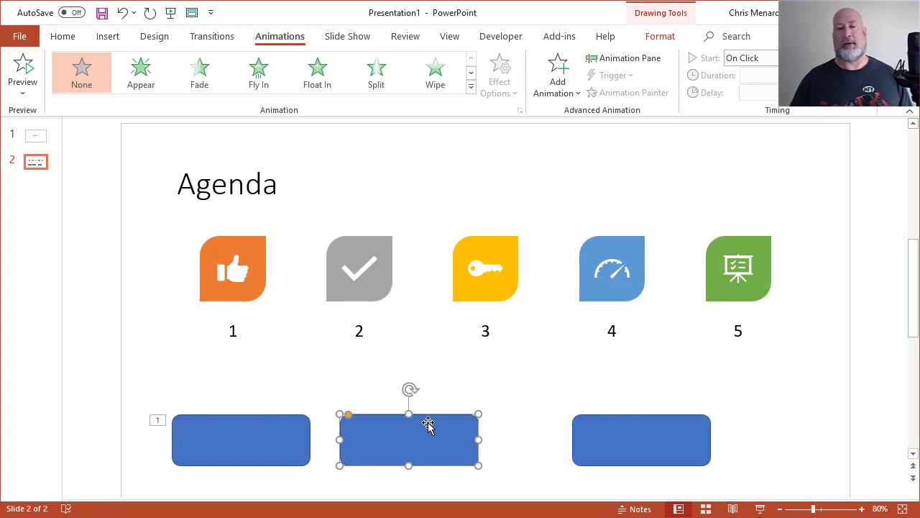
mouse_move(471, 87)
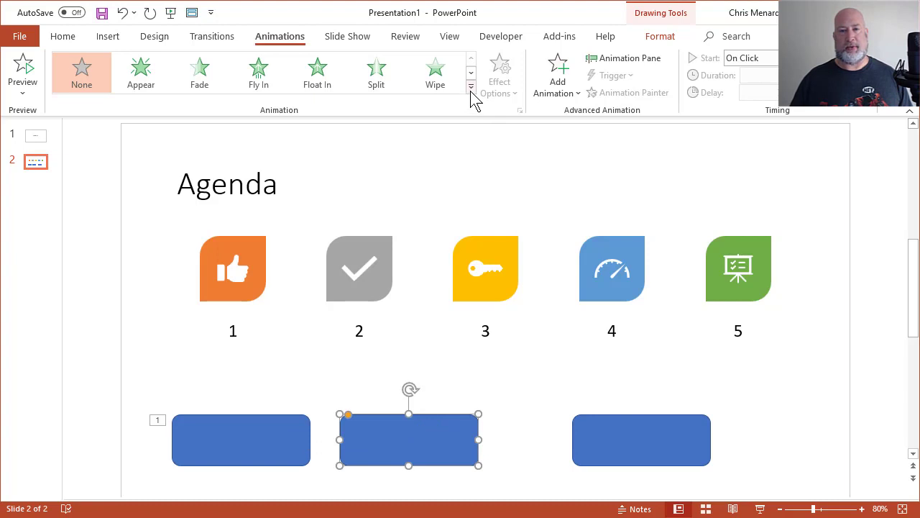
- Apply a Float In entrance from the full effects gallery to the second rectangle
click(471, 86)
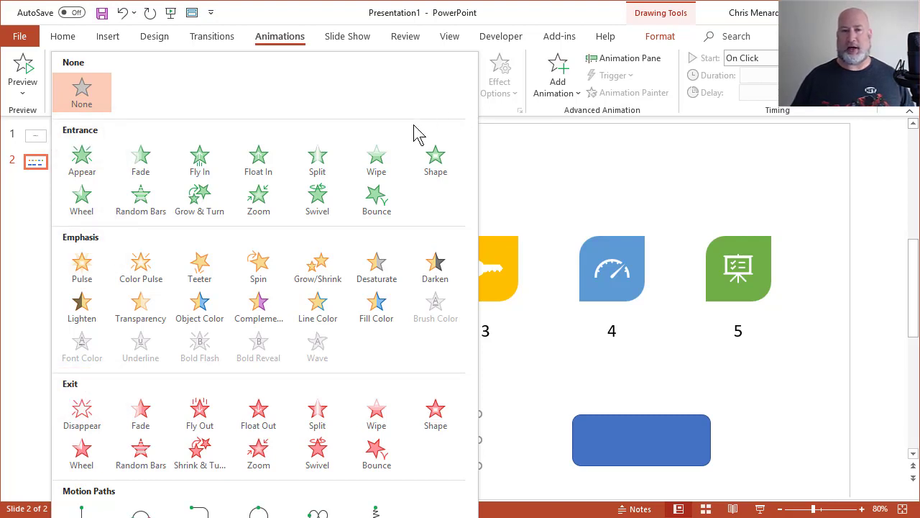
mouse_move(436, 158)
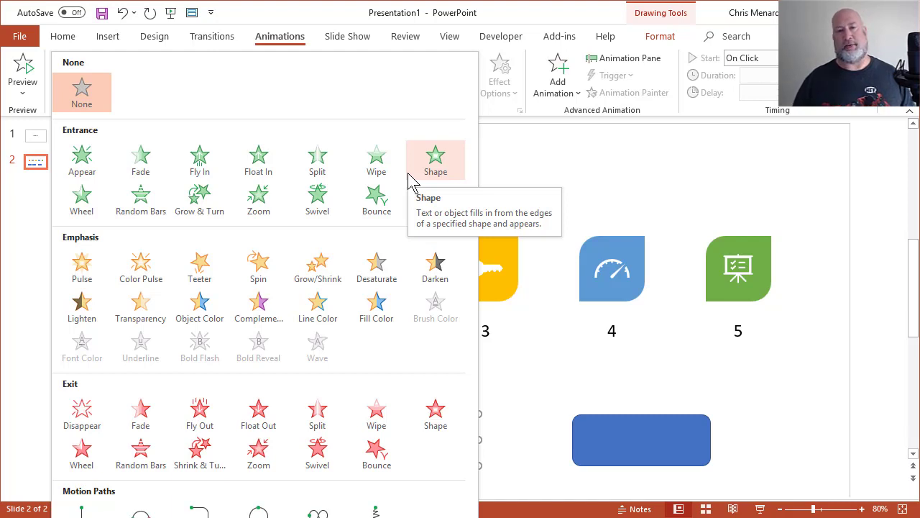
mouse_move(262, 238)
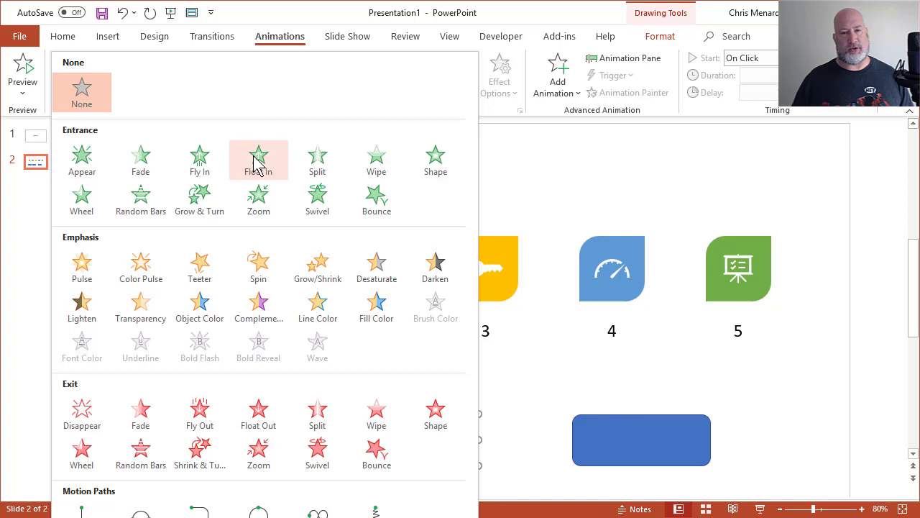
mouse_move(278, 183)
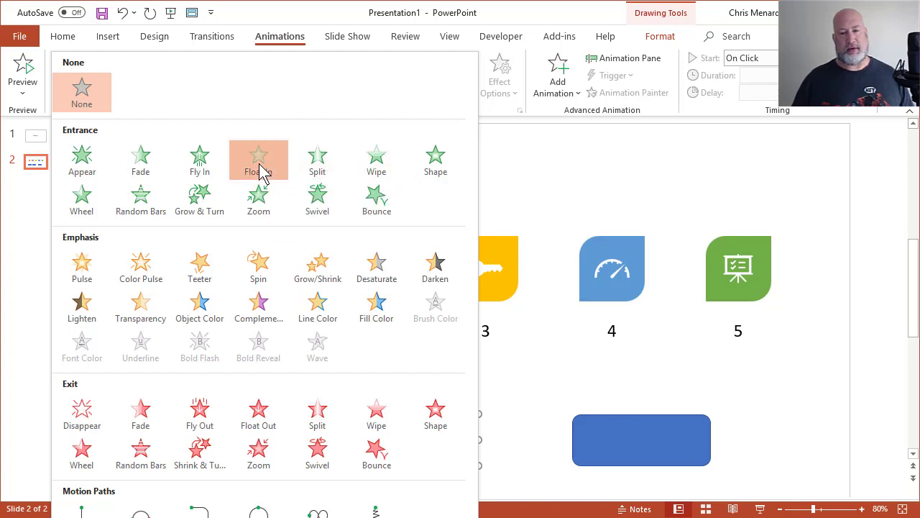
click(258, 159)
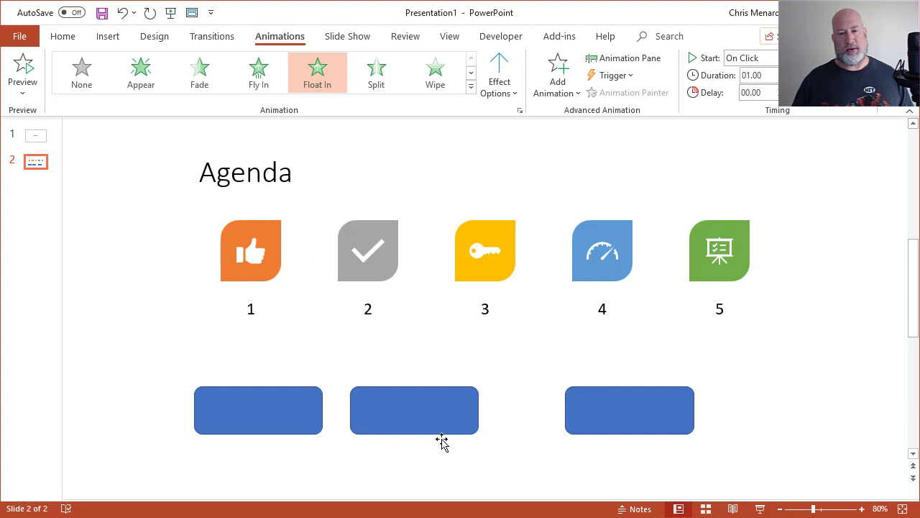
click(629, 410)
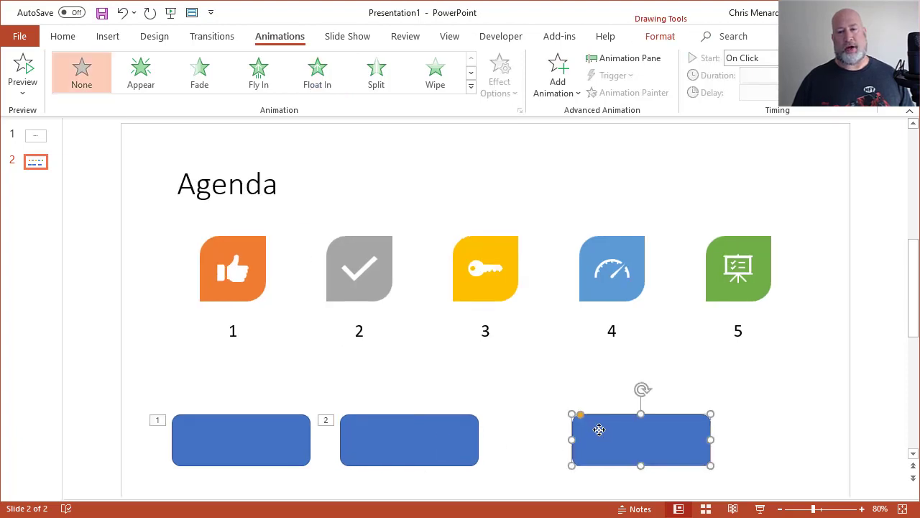
- Apply a Grow/Shrink emphasis from the full effects gallery to the third rectangle
click(471, 86)
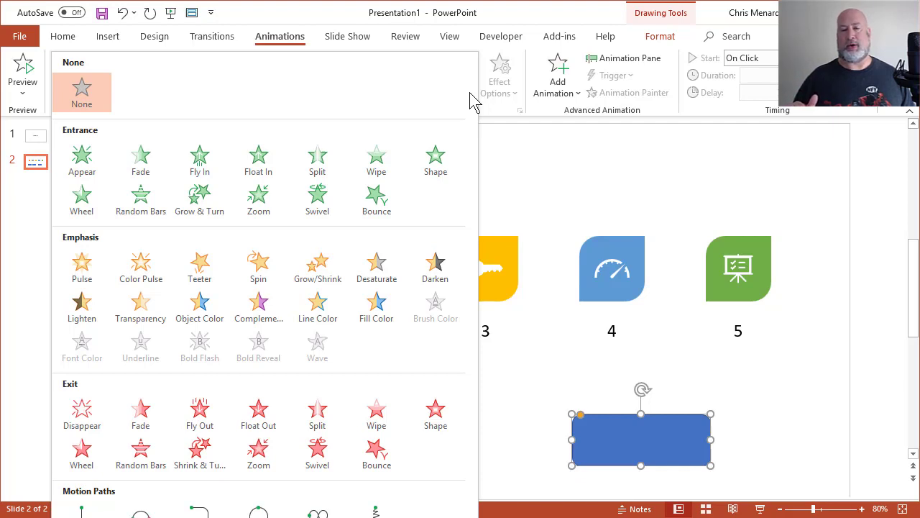
mouse_move(199, 307)
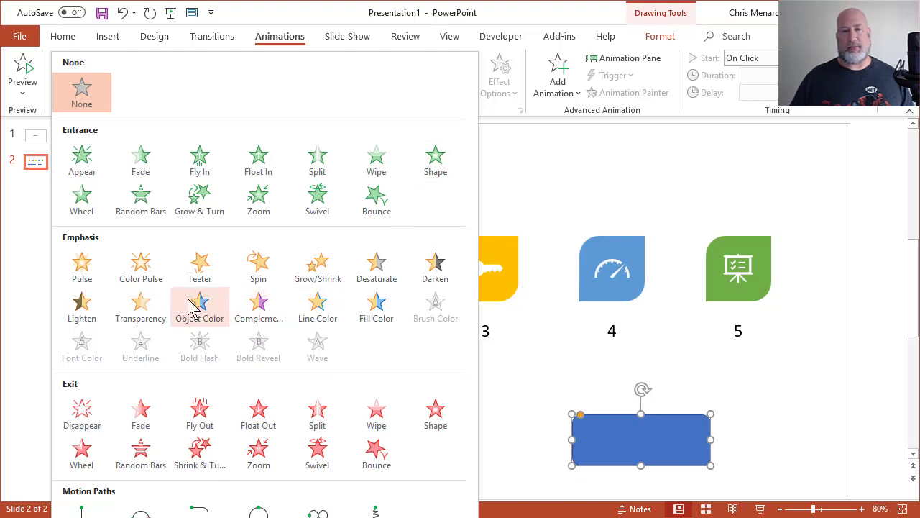
mouse_move(317, 267)
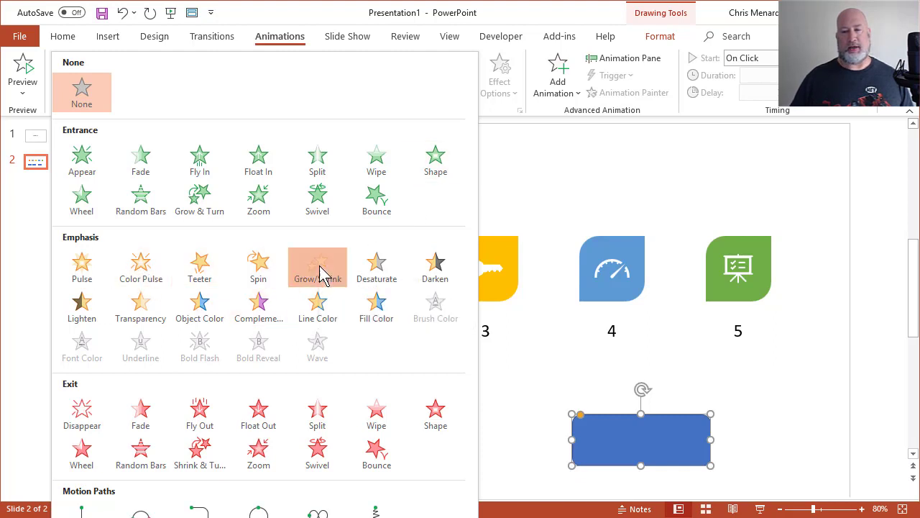
click(317, 266)
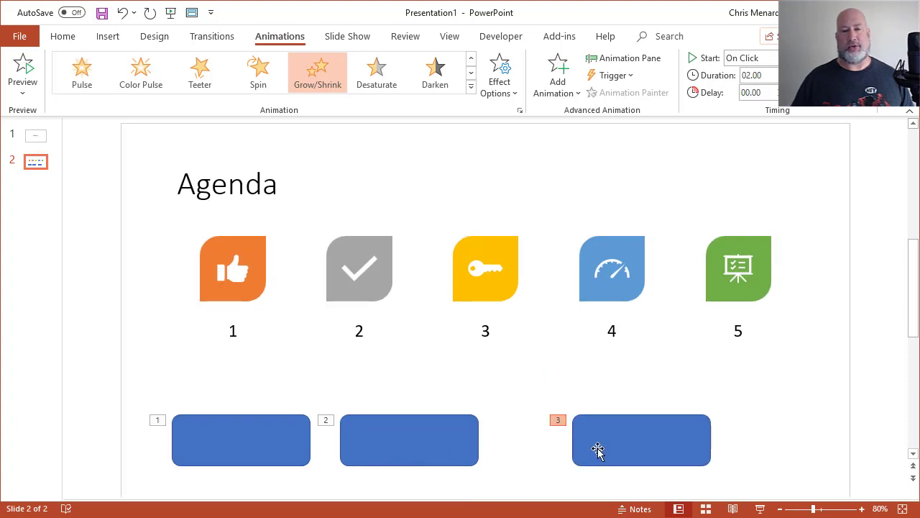
click(227, 184)
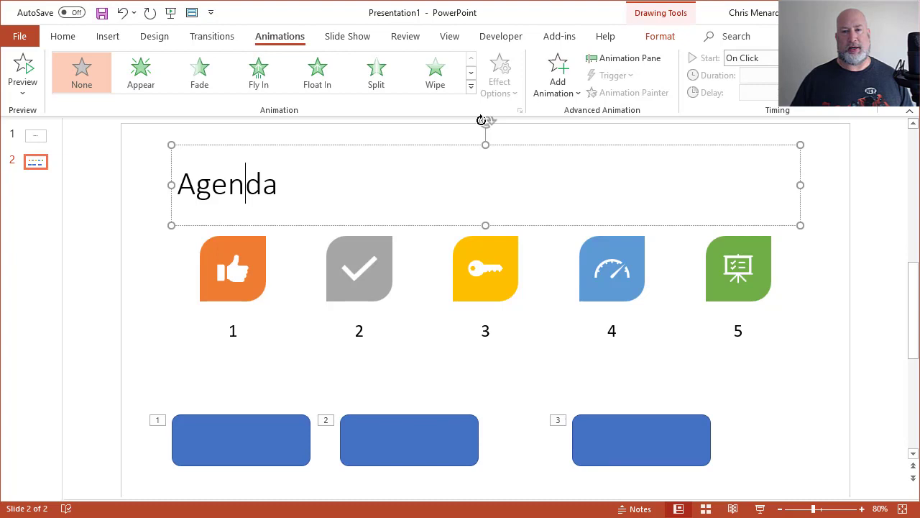
- Give the Agenda title a Split entrance and the icon graphic a Grow & Turn entrance
click(376, 72)
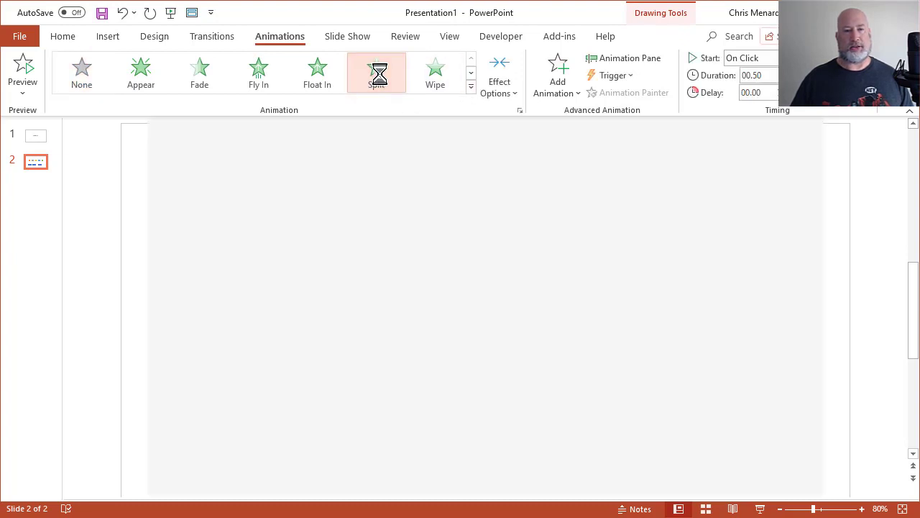
click(376, 72)
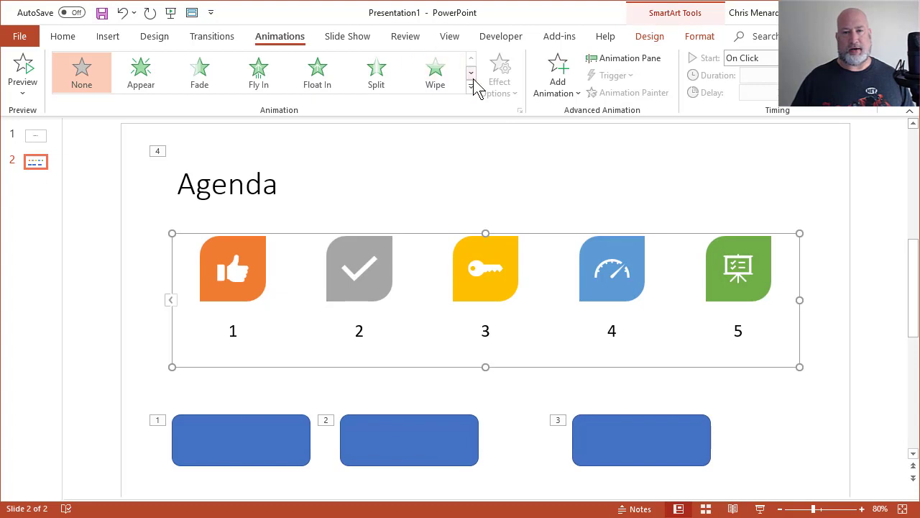
click(472, 72)
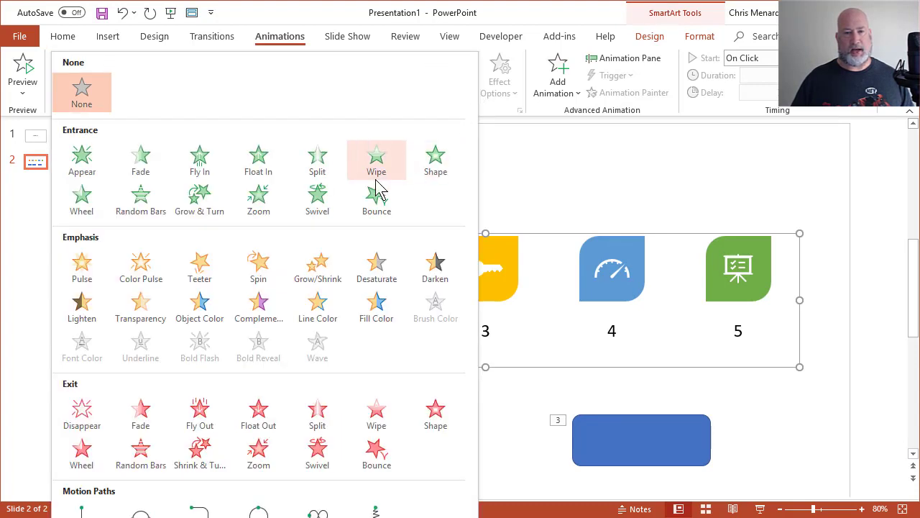
mouse_move(200, 200)
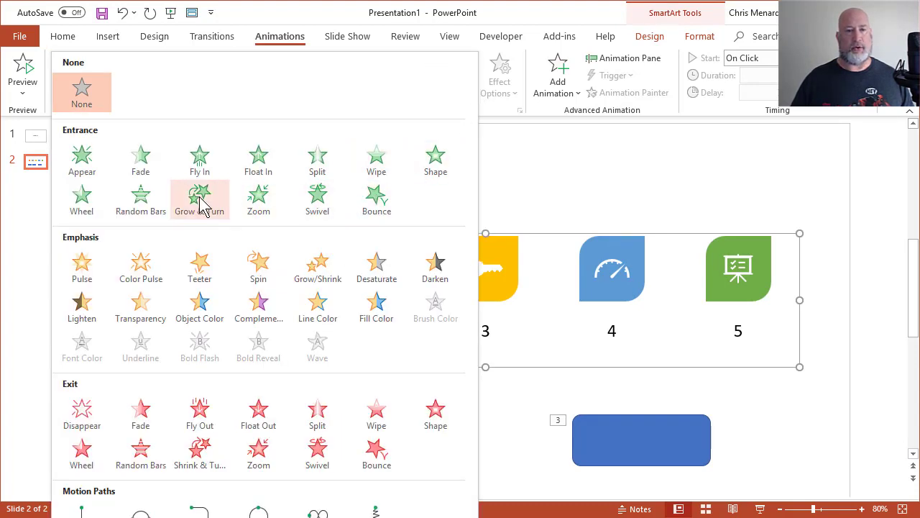
click(199, 200)
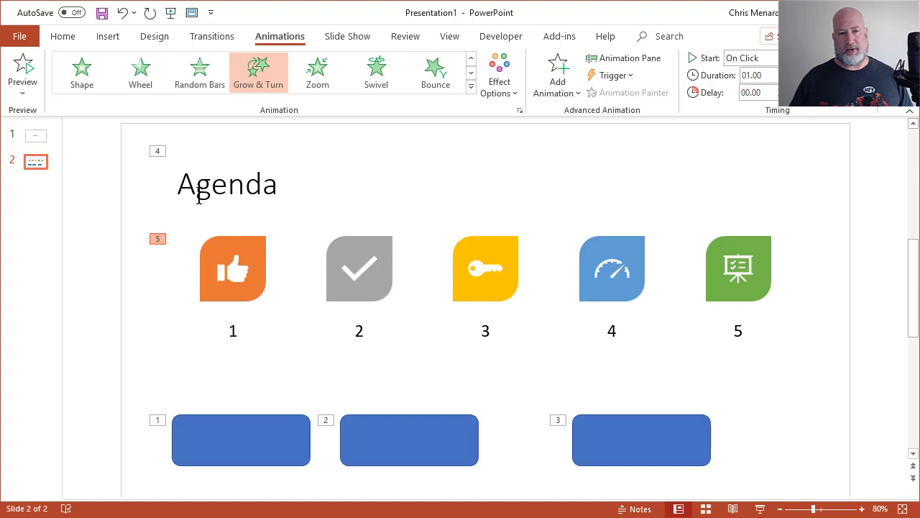
mouse_move(373, 317)
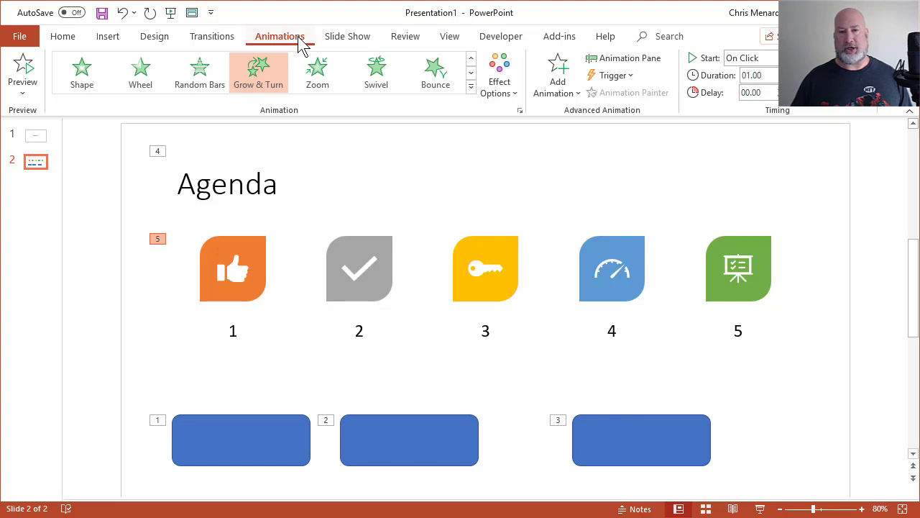
mouse_move(615, 92)
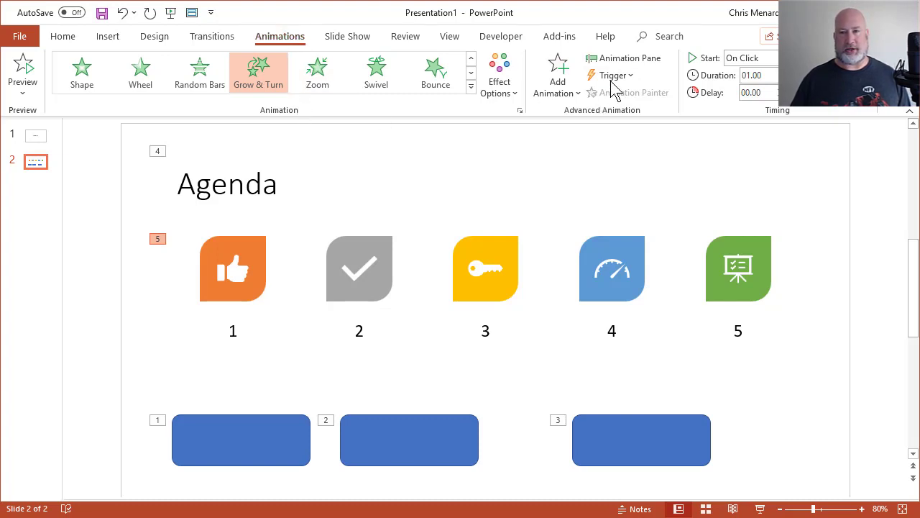
mouse_move(630, 58)
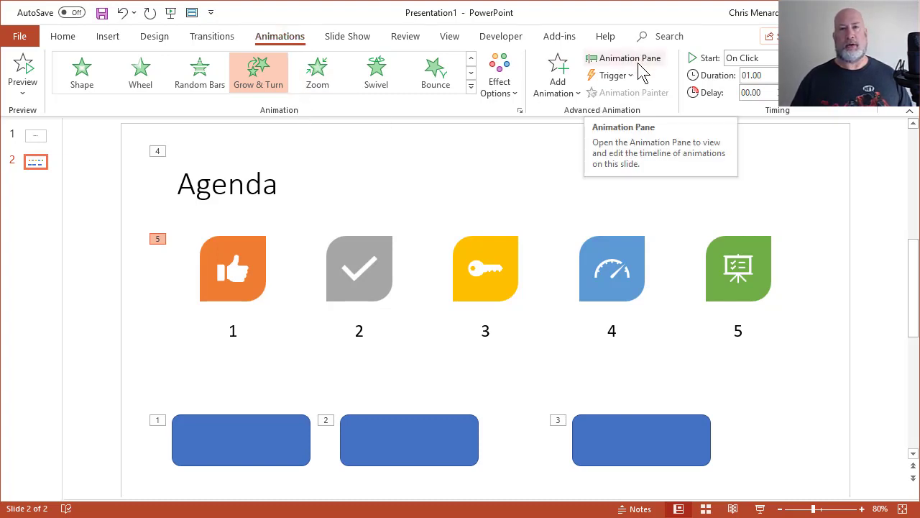
mouse_move(590, 133)
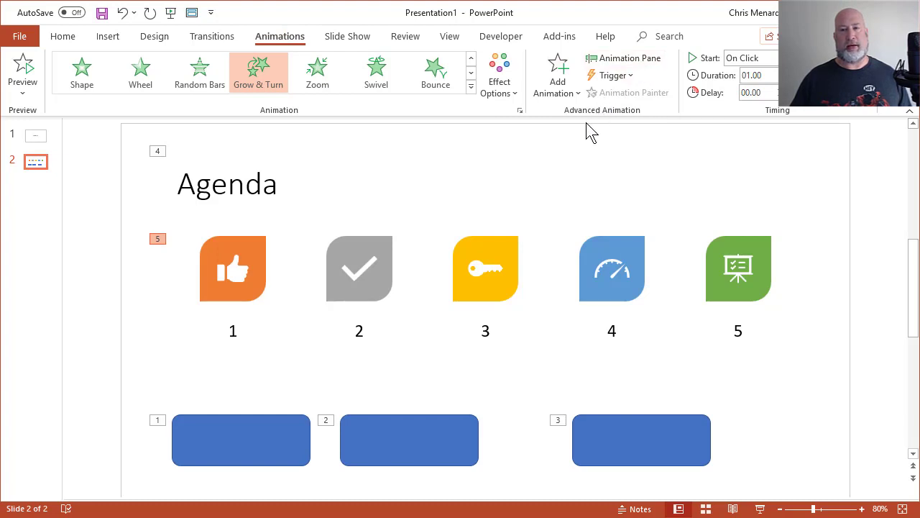
mouse_move(651, 90)
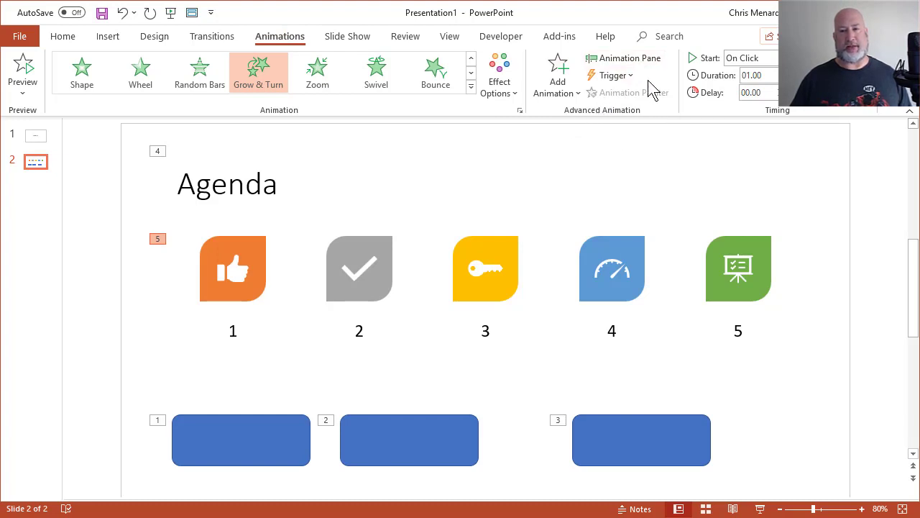
- Open the Animation Pane and pick the Agenda title's animation to reorder
click(622, 59)
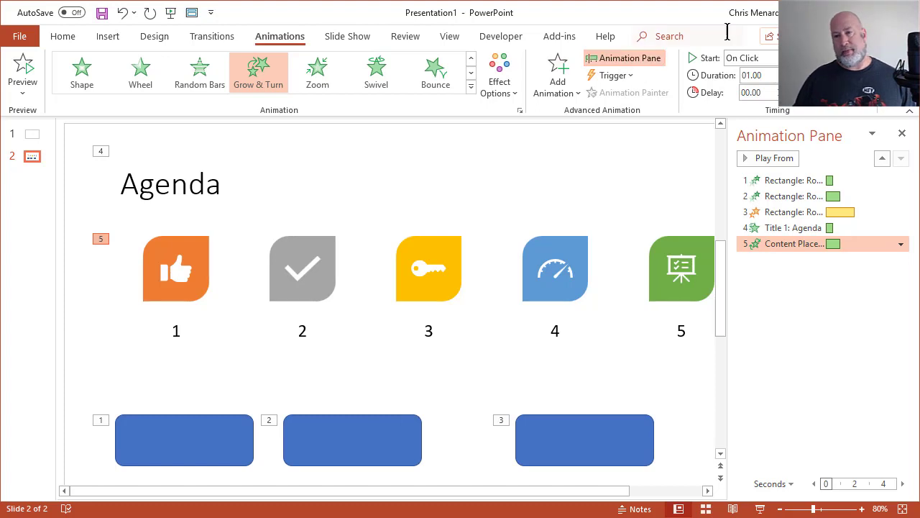
click(211, 36)
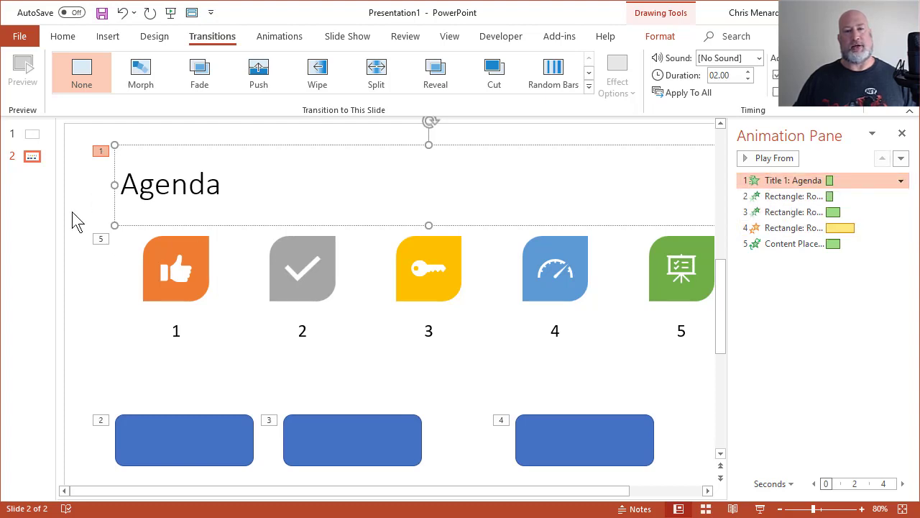
mouse_move(123, 261)
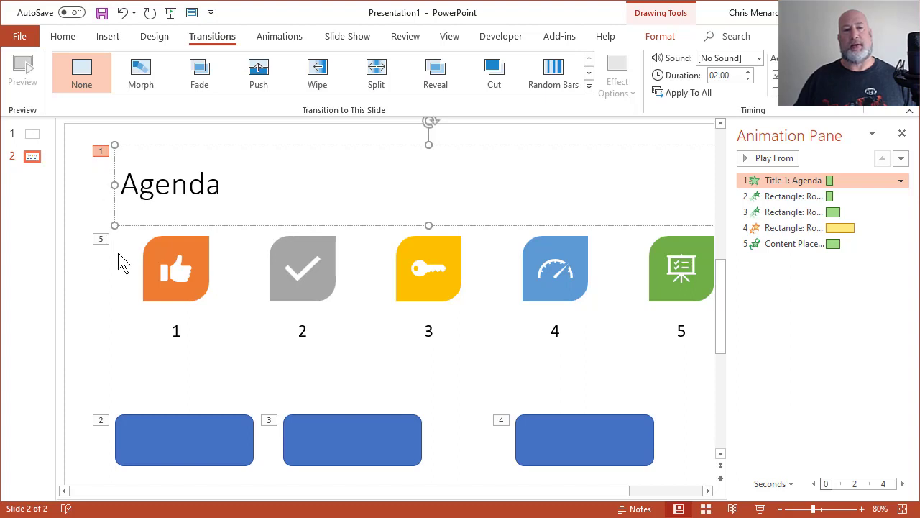
mouse_move(148, 256)
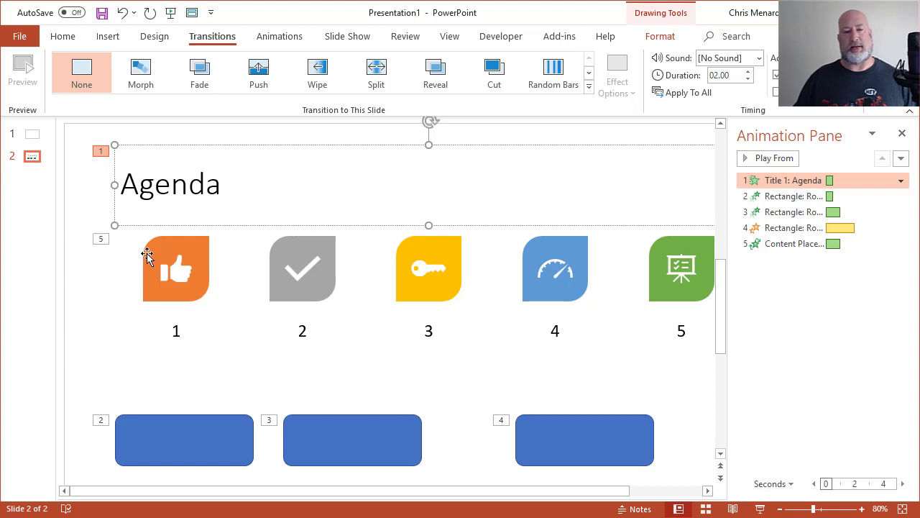
- Select the icon graphic's animation to move it into second place
click(302, 269)
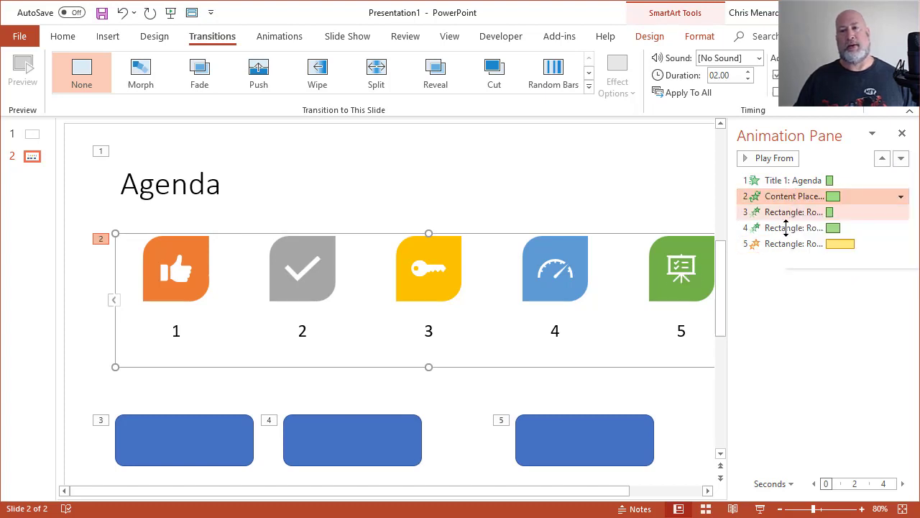
mouse_move(805, 331)
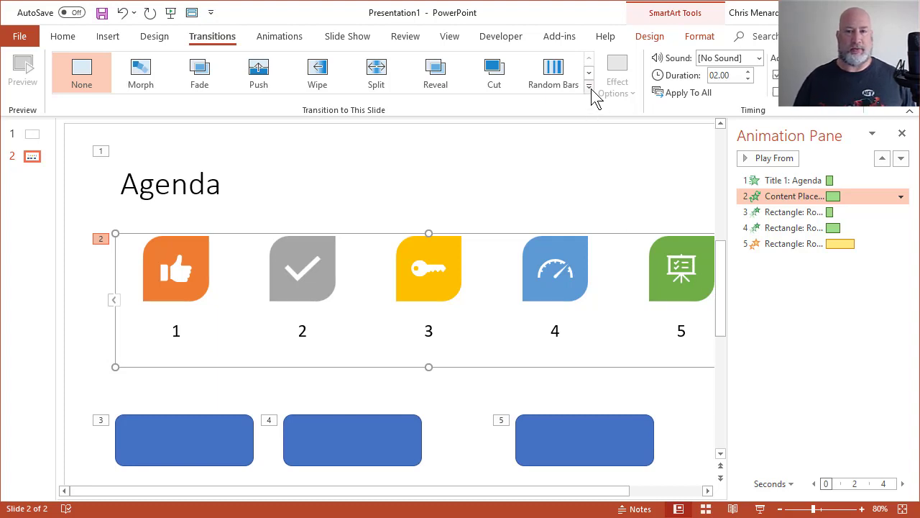
- Browse the full set of slide transitions without applying one
click(588, 86)
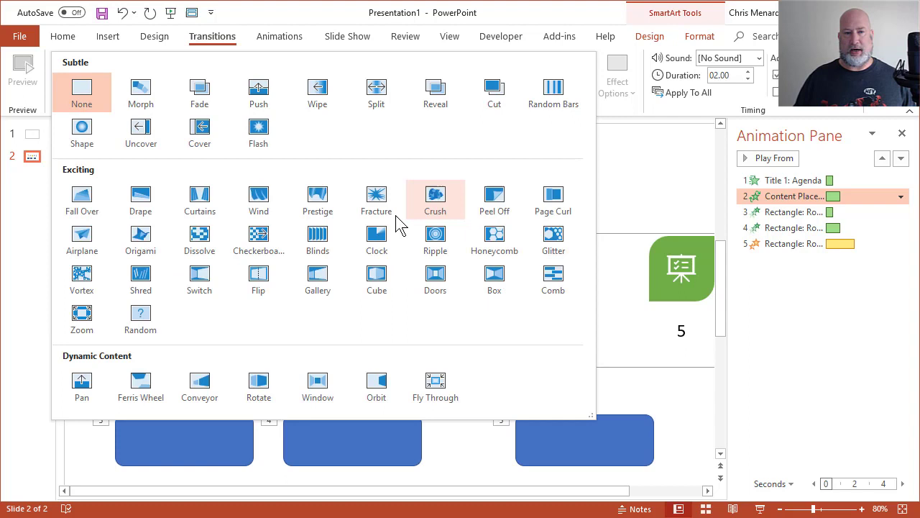
mouse_move(674, 157)
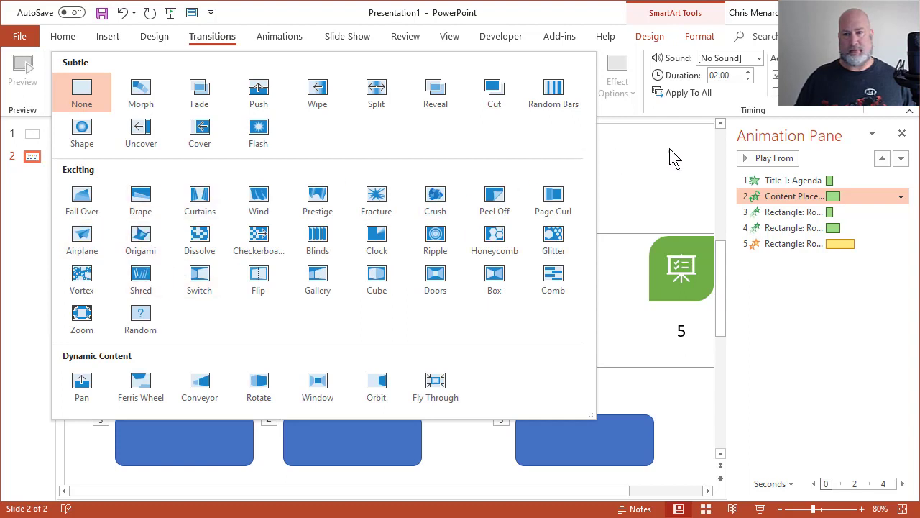
click(279, 36)
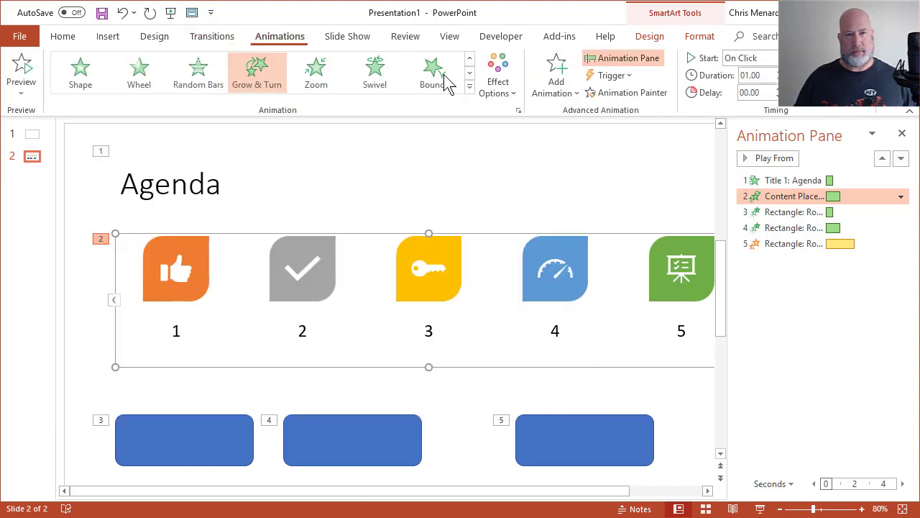
click(469, 86)
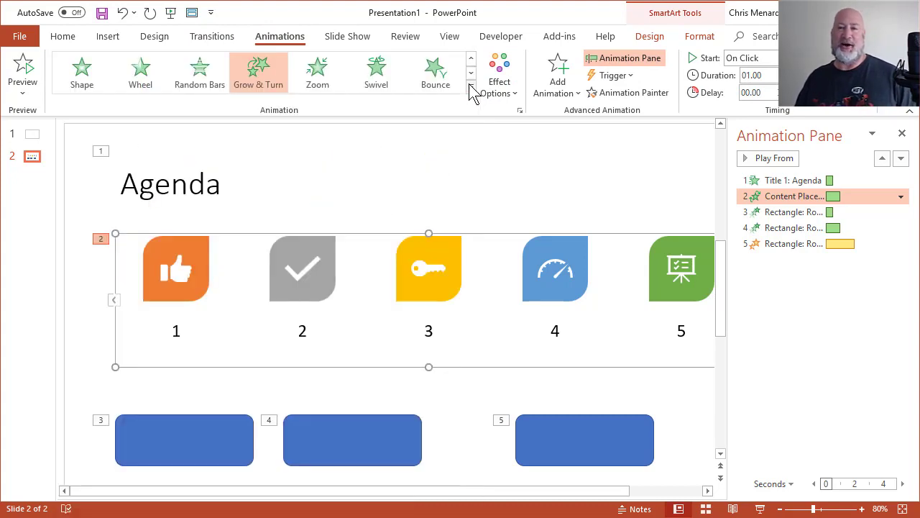
mouse_move(471, 86)
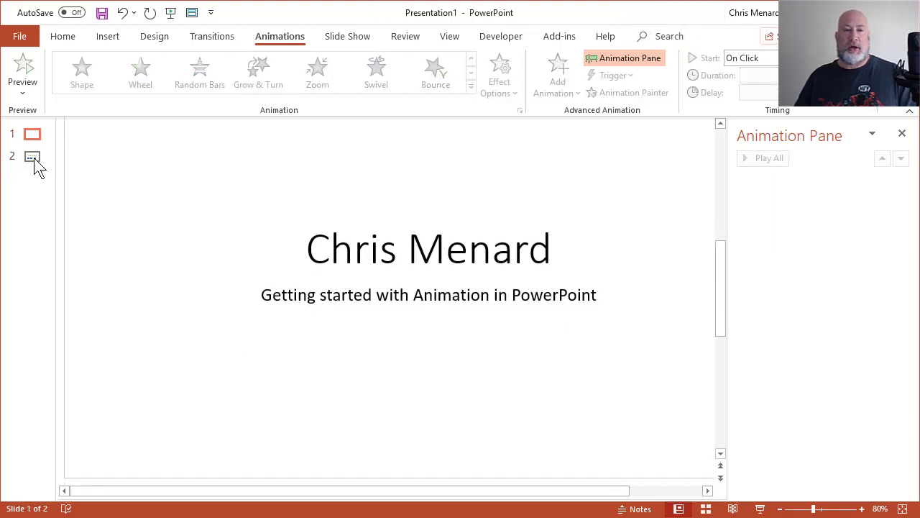
click(31, 156)
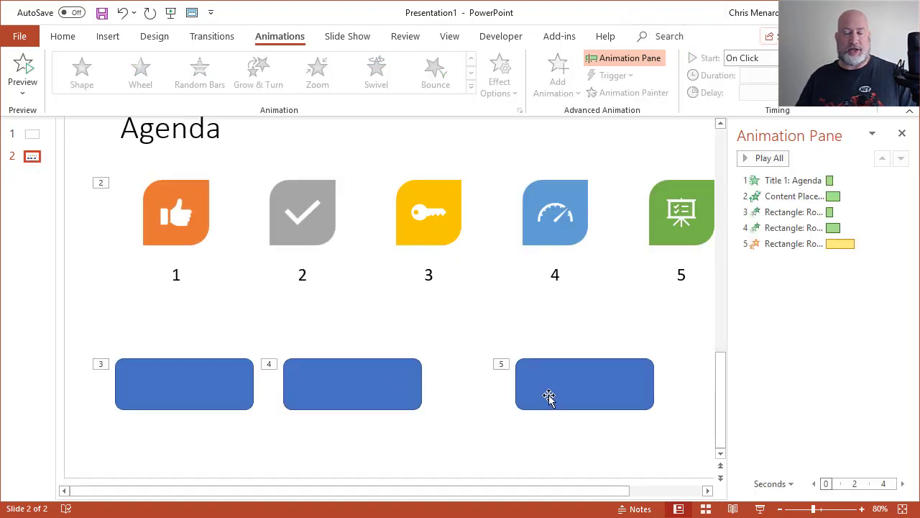
mouse_move(536, 383)
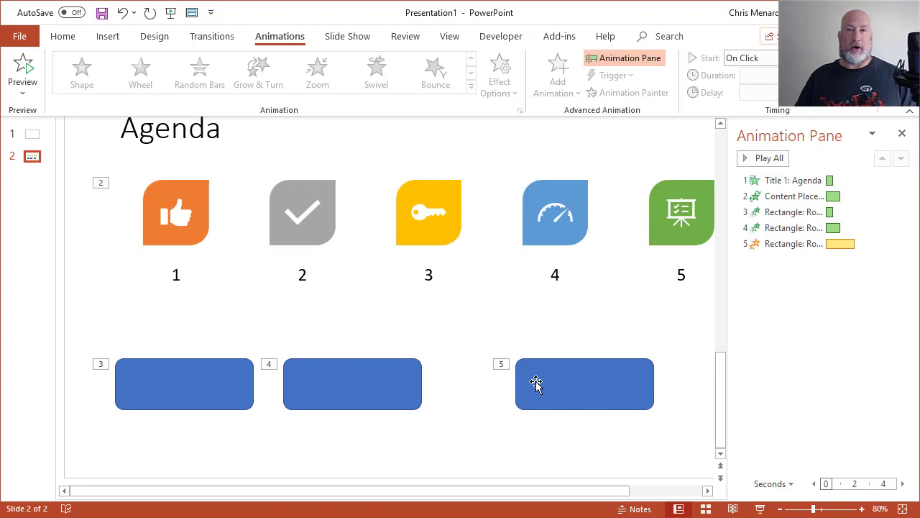
mouse_move(347, 36)
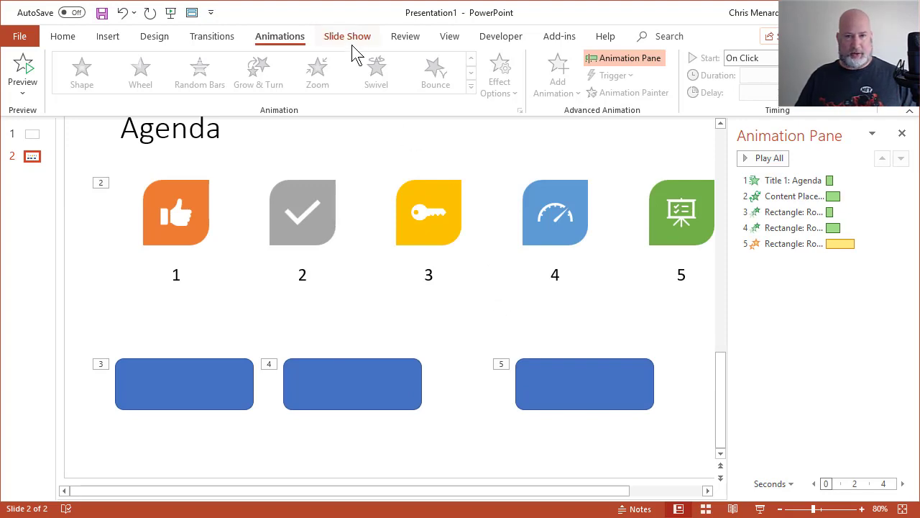
click(347, 36)
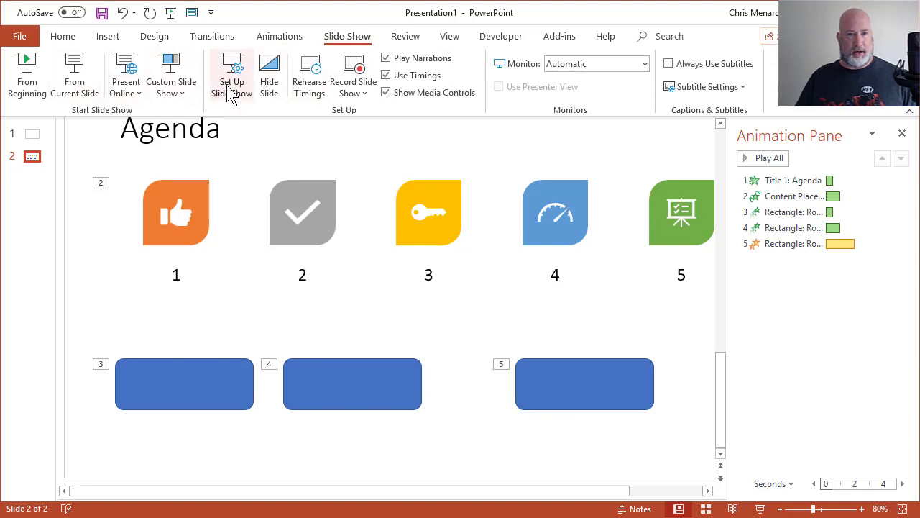
click(231, 72)
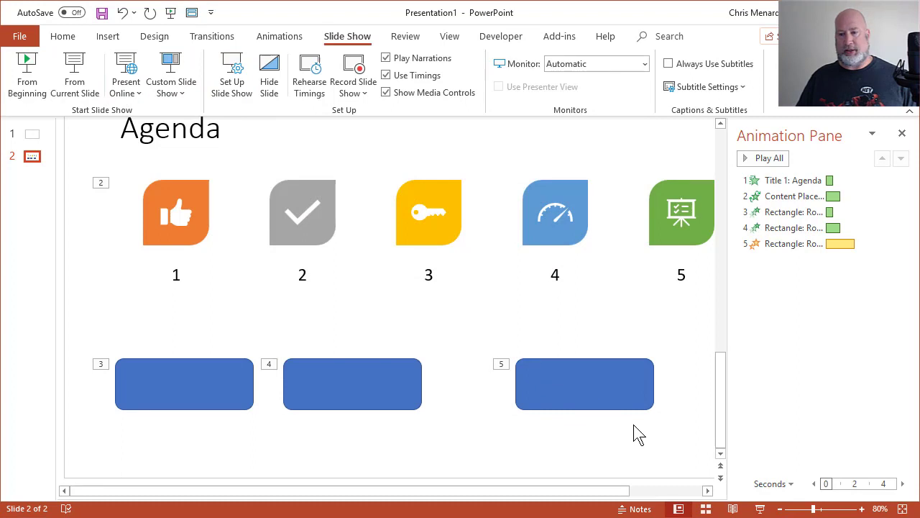
mouse_move(252, 236)
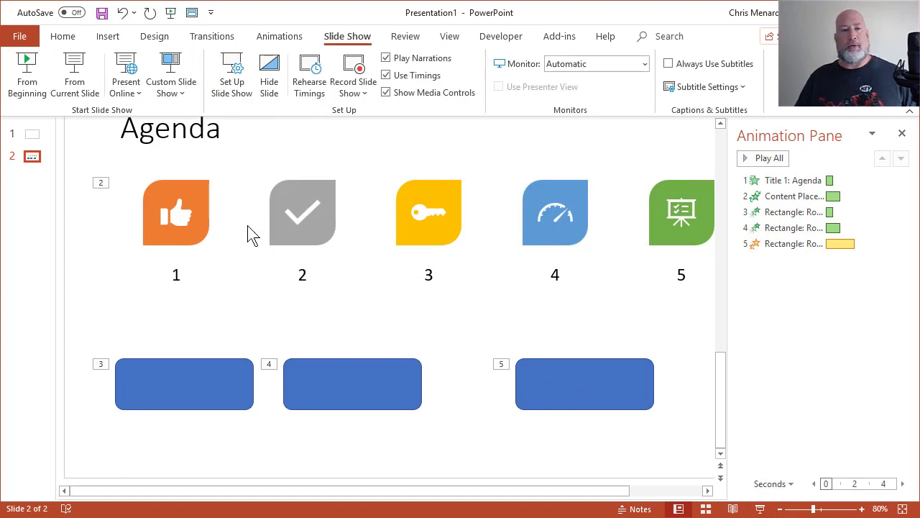
click(32, 133)
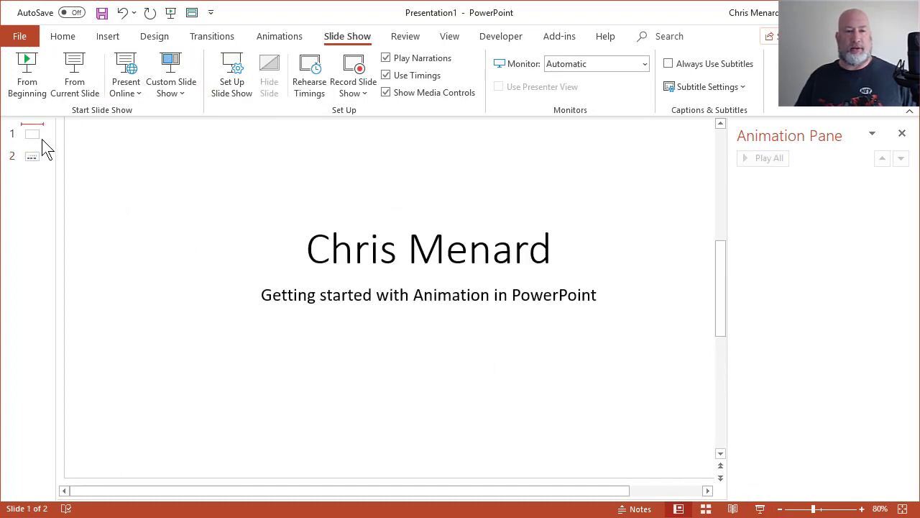
click(32, 134)
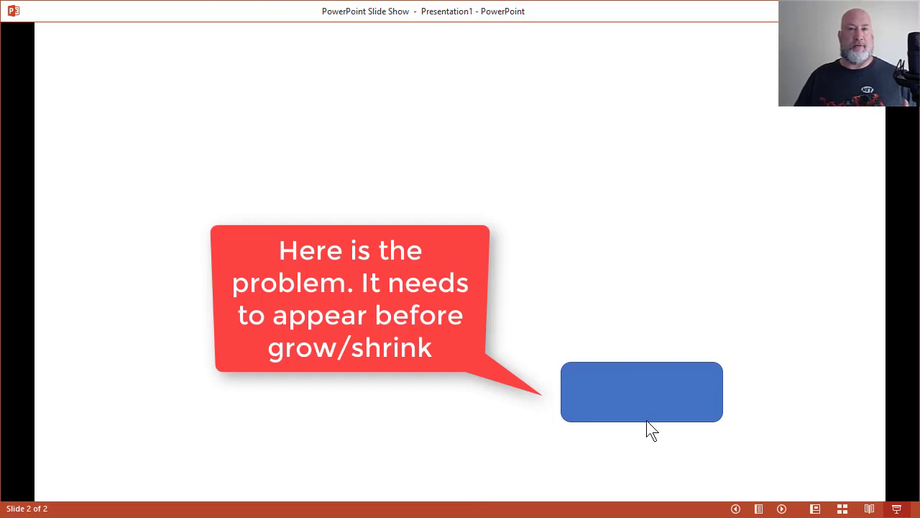
mouse_move(716, 216)
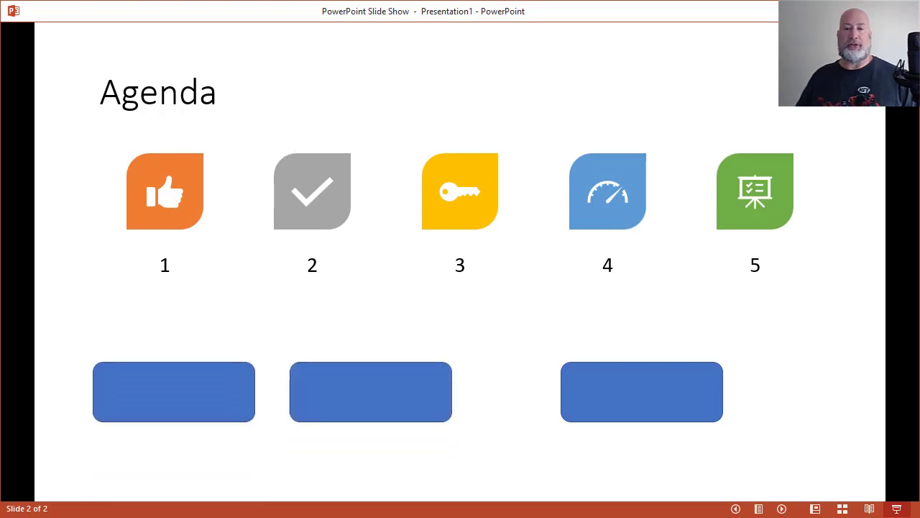
mouse_move(660, 448)
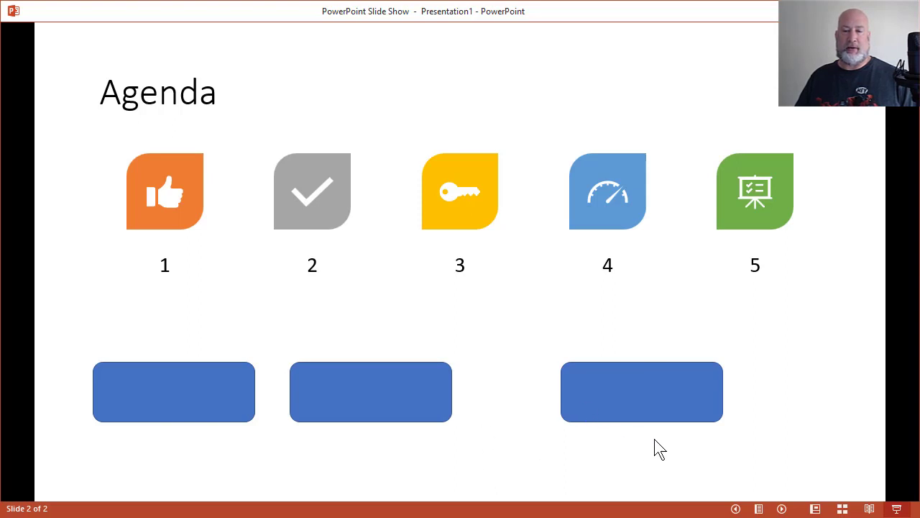
mouse_move(608, 355)
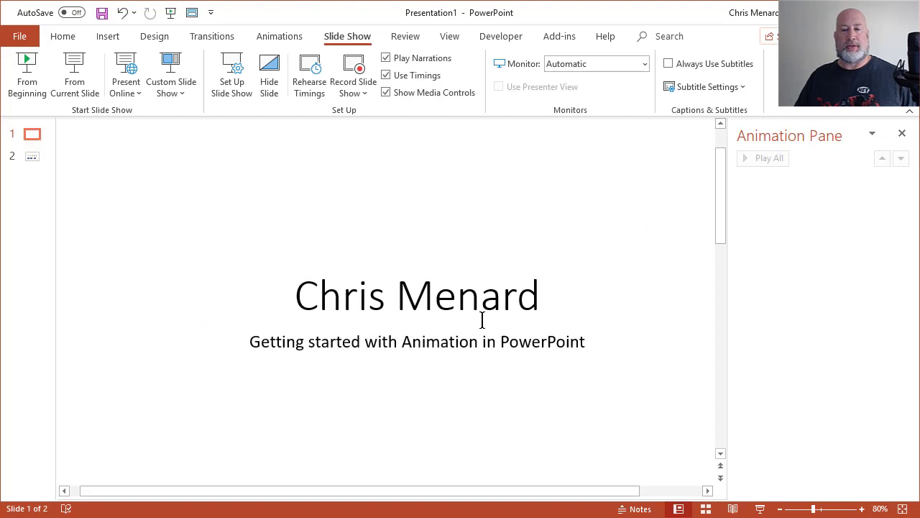
mouse_move(28, 159)
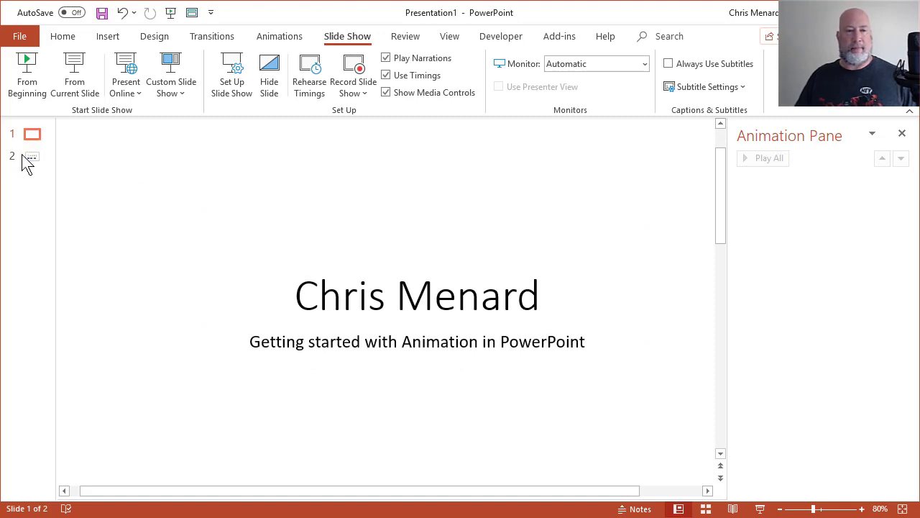
click(32, 157)
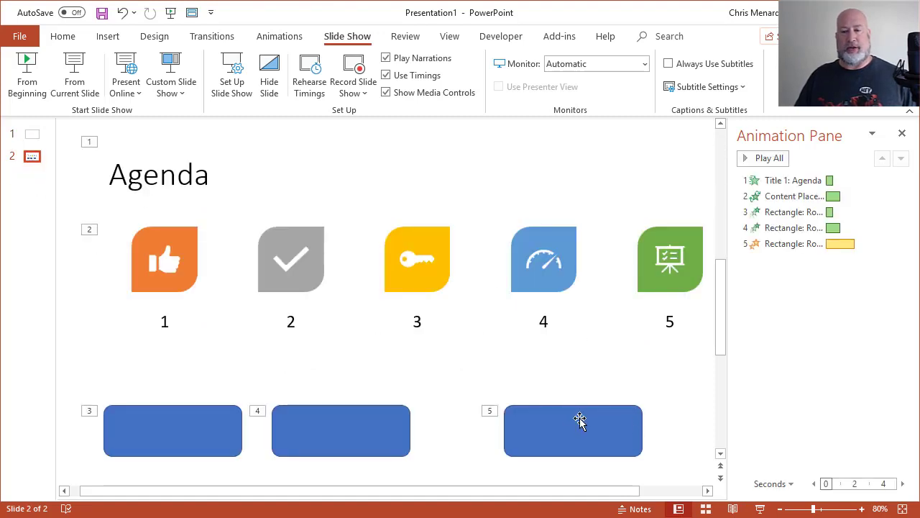
click(573, 430)
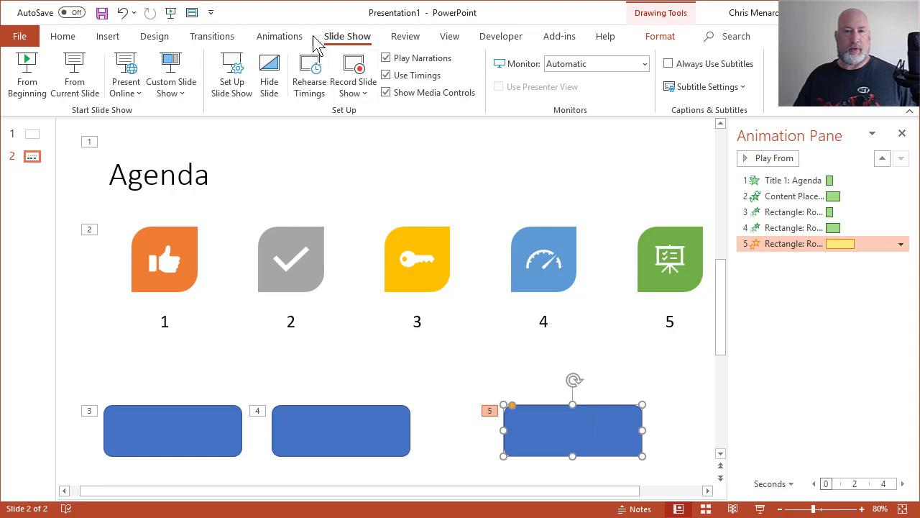
click(280, 36)
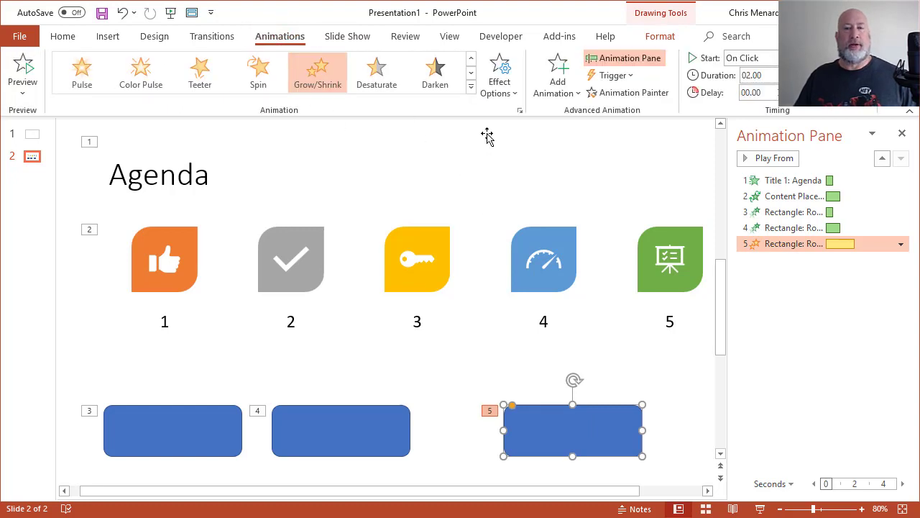
mouse_move(471, 94)
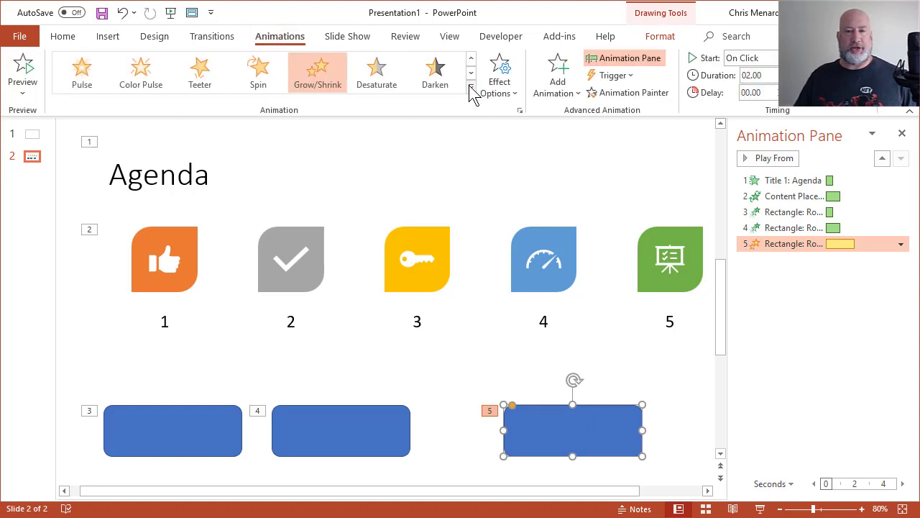
click(471, 86)
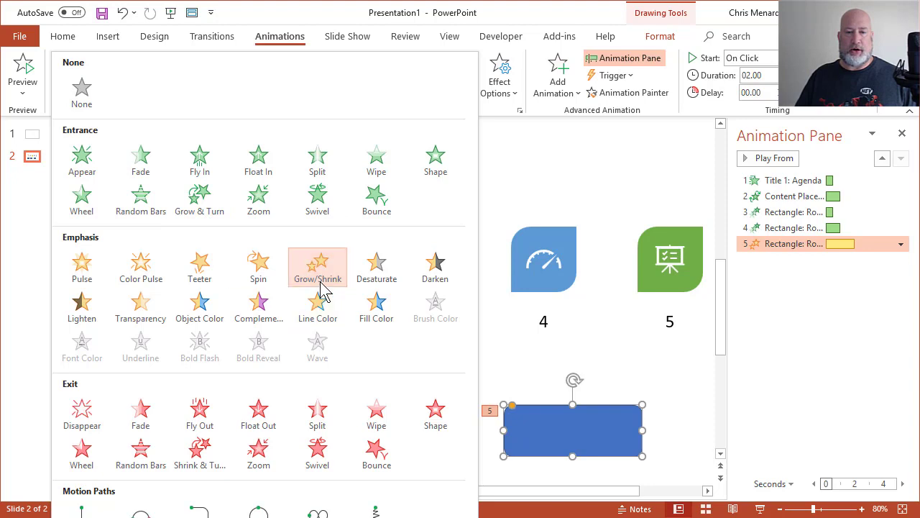
mouse_move(348, 281)
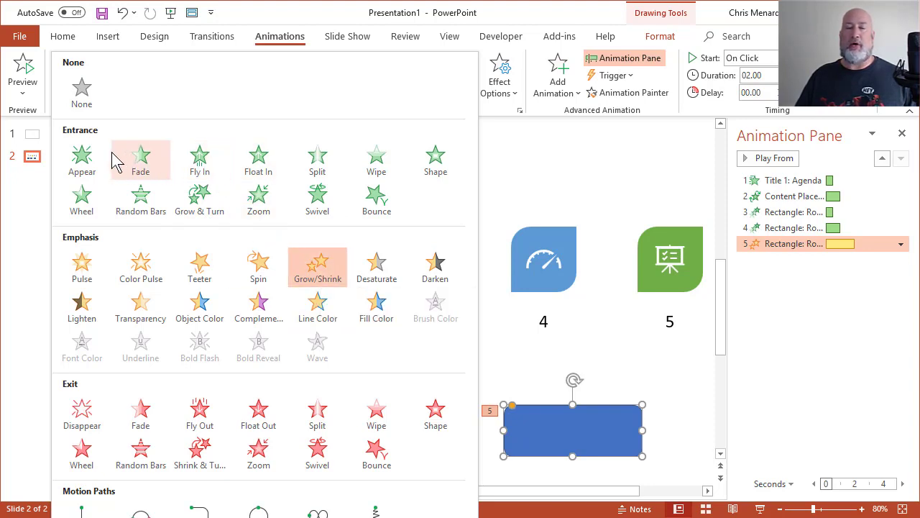
mouse_move(140, 159)
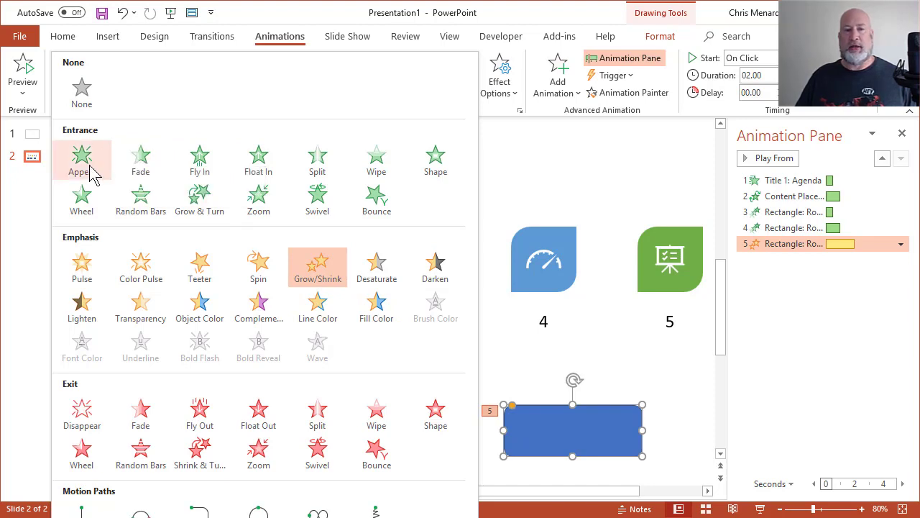
mouse_move(140, 155)
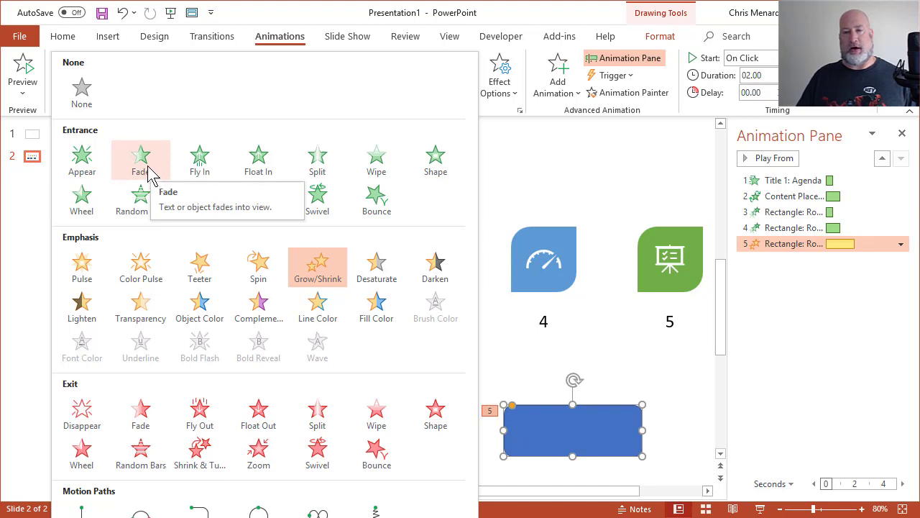
click(140, 161)
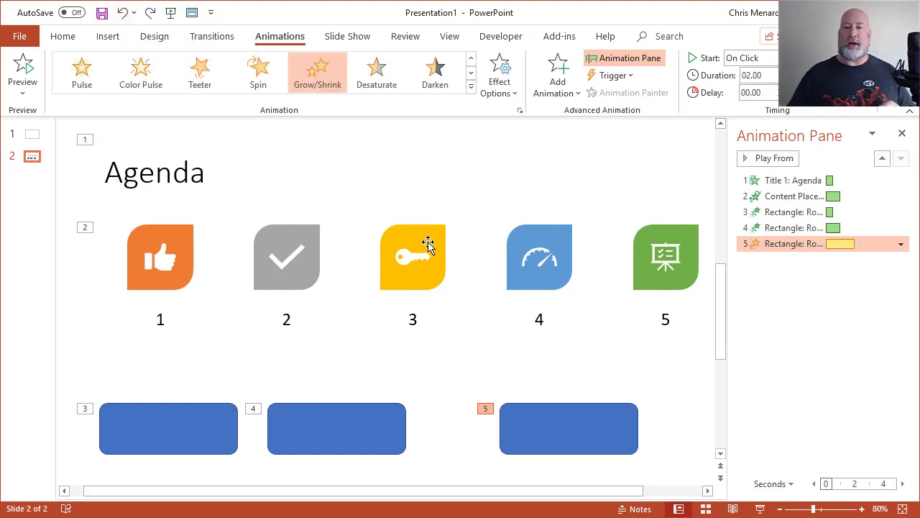
mouse_move(530, 275)
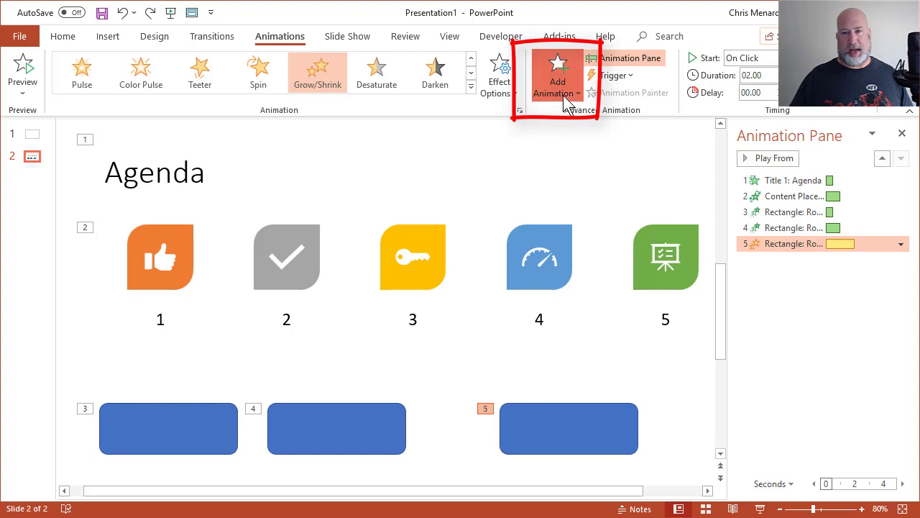
- Add an Appear entrance to the third rectangle, ahead of its Grow/Shrink emphasis
click(558, 75)
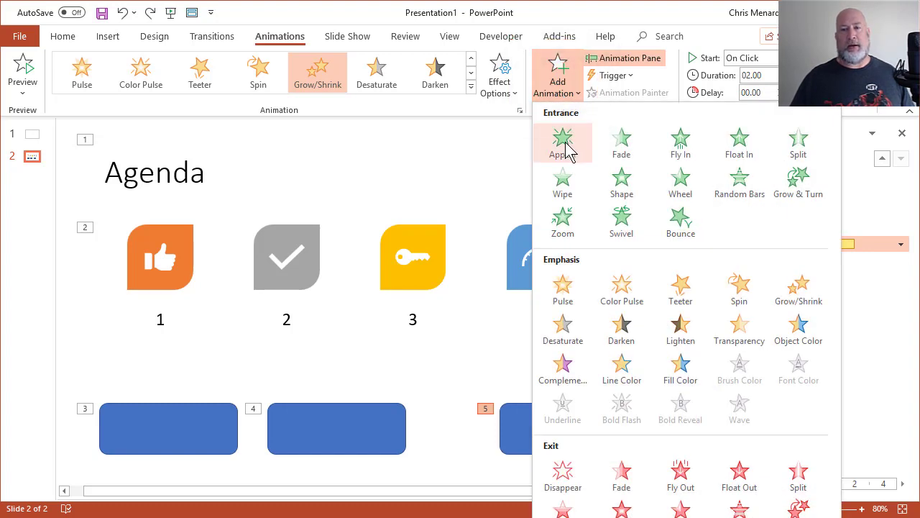
mouse_move(562, 142)
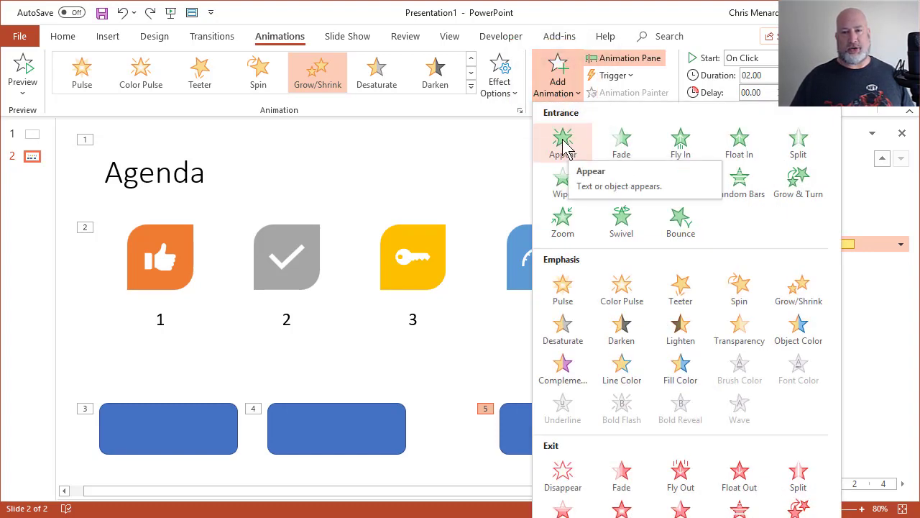
click(563, 141)
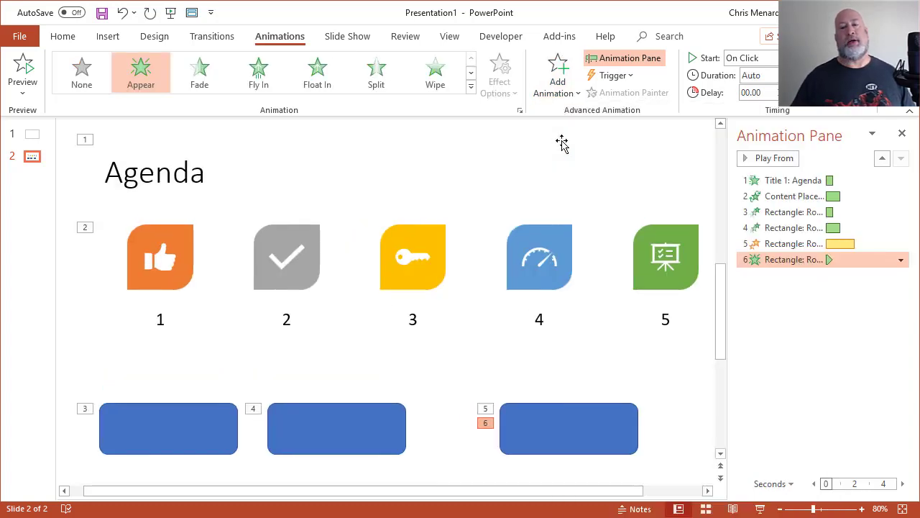
mouse_move(570, 408)
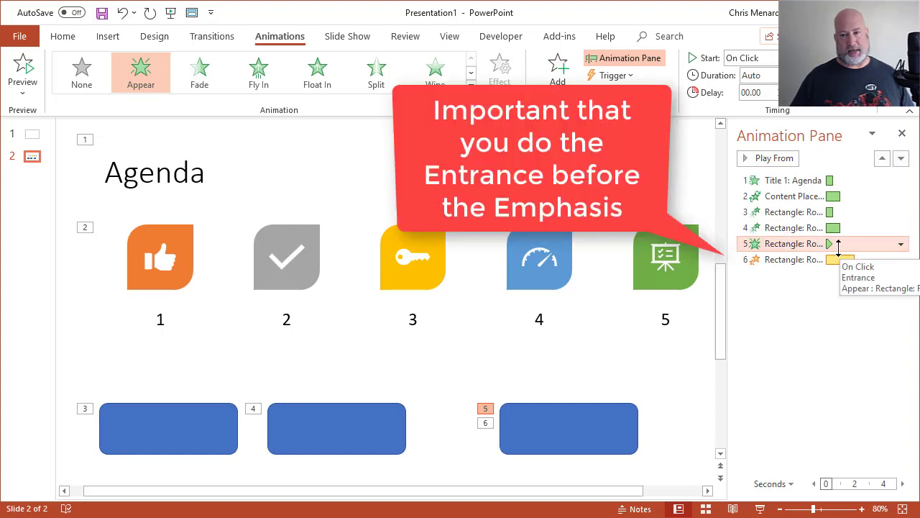
click(784, 259)
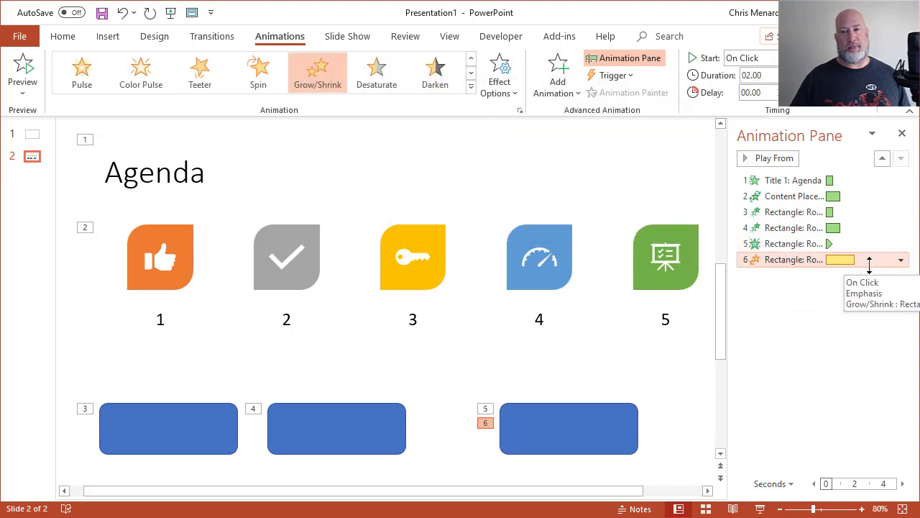
- Set the Grow/Shrink emphasis to Start With Previous, then play and exit the slide show
click(900, 259)
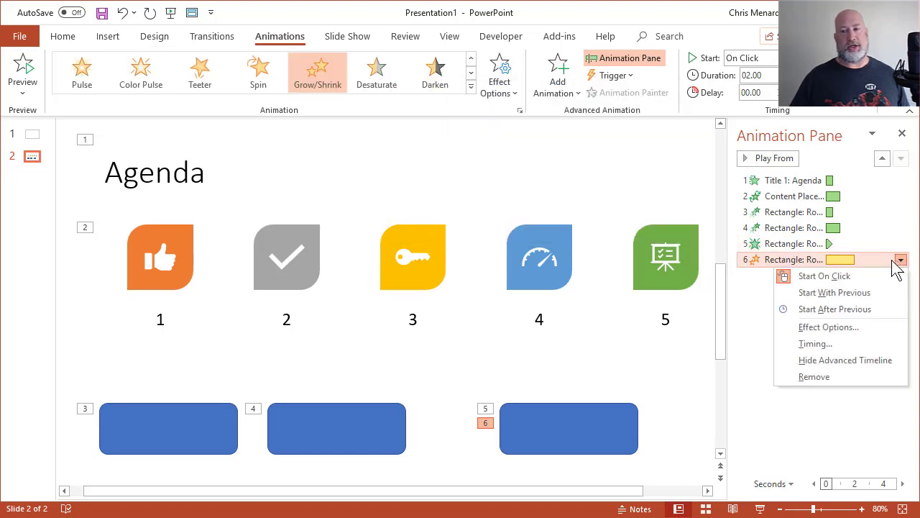
mouse_move(835, 291)
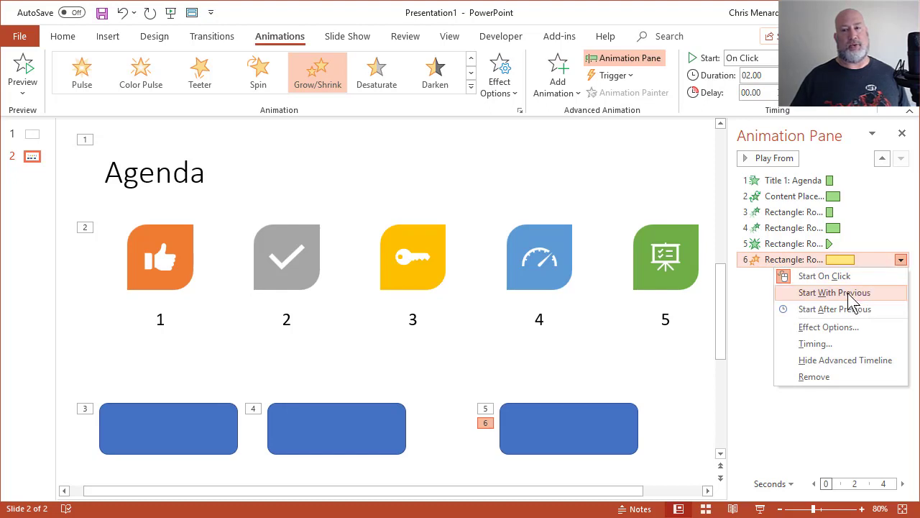
click(835, 292)
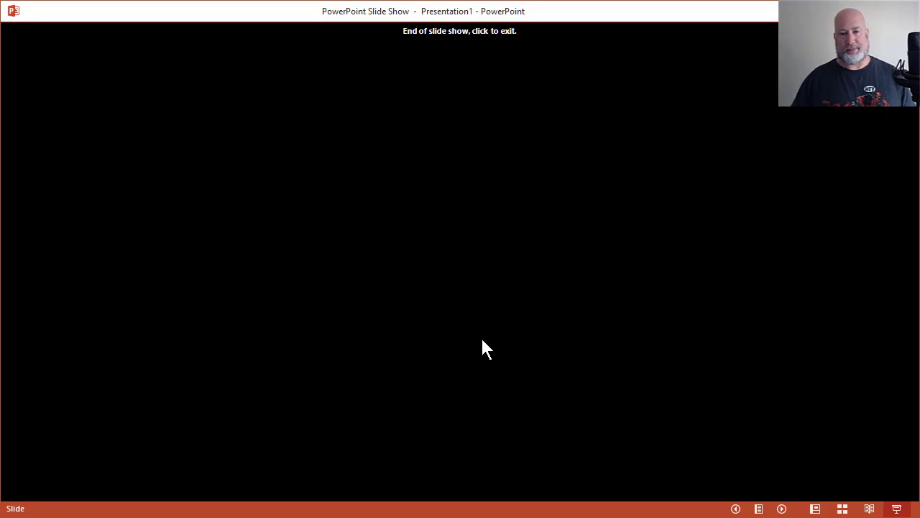
click(485, 349)
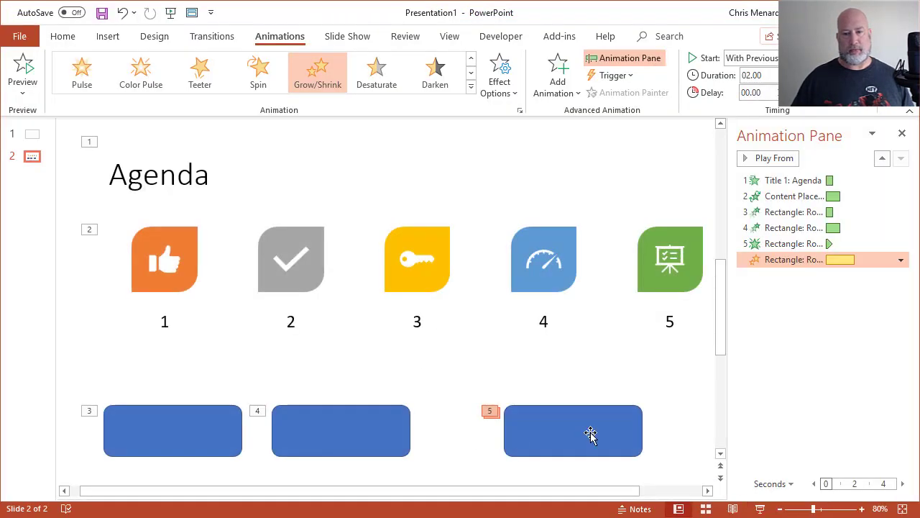
- Give the third rectangle's Grow/Shrink emphasis a 2-second delay and 3-second (Slow) duration
click(573, 430)
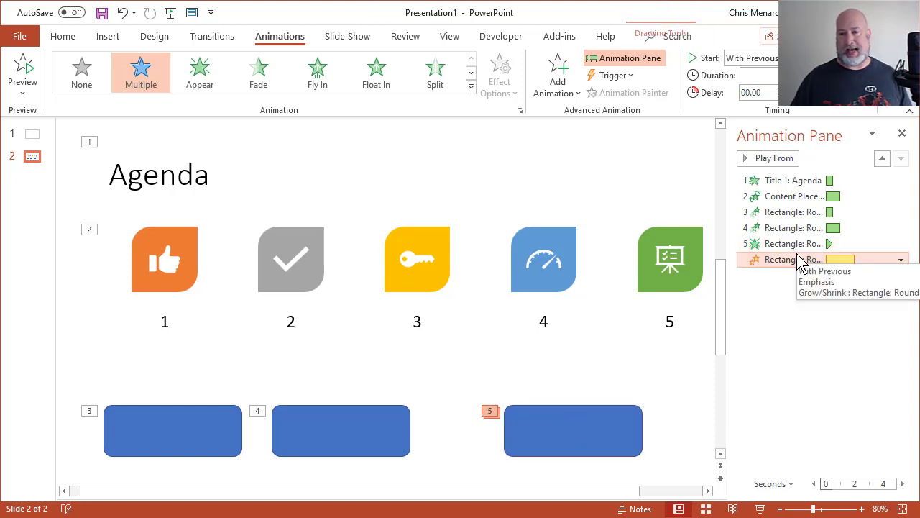
click(900, 258)
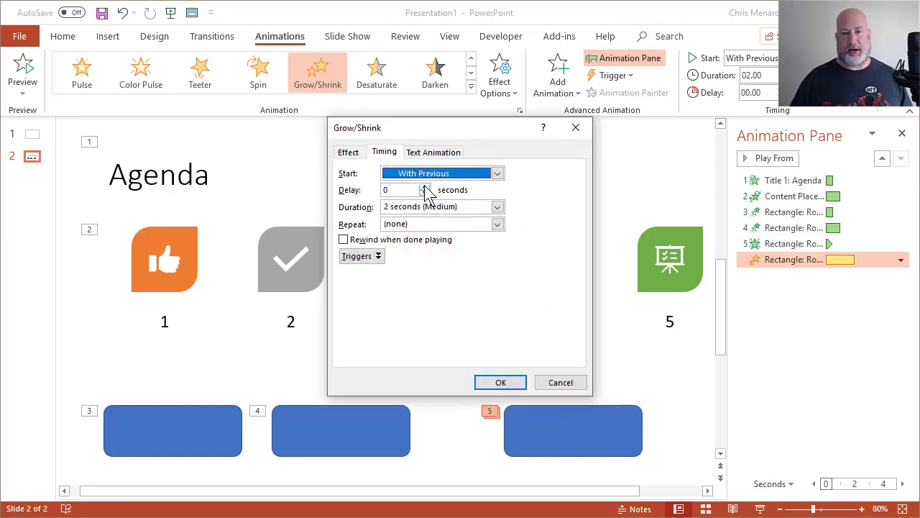
click(425, 186)
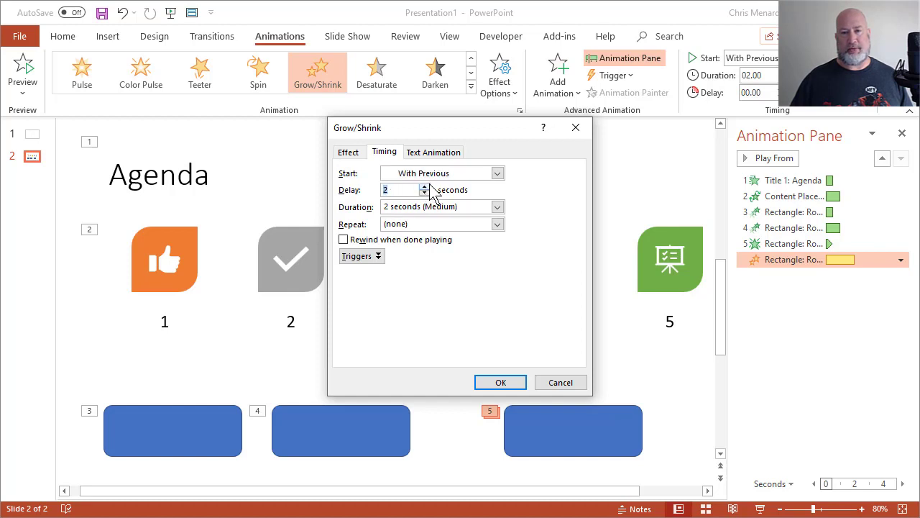
mouse_move(491, 227)
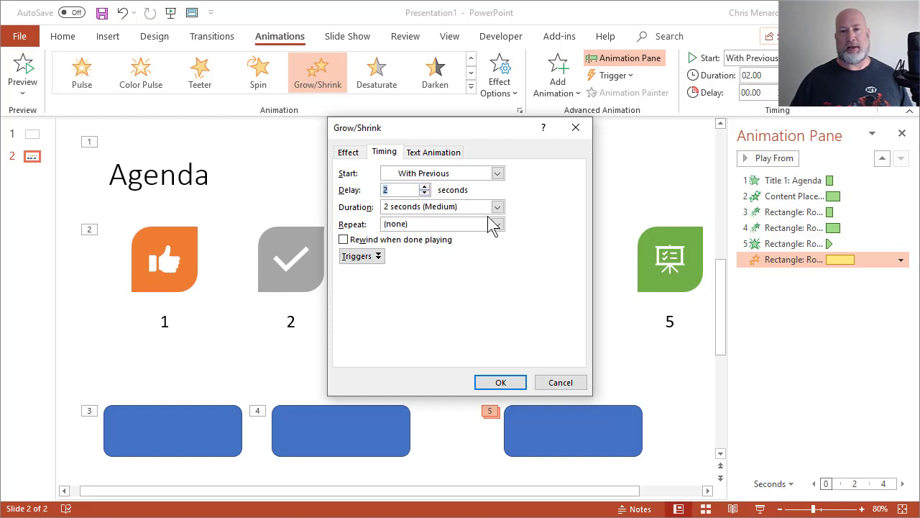
click(497, 206)
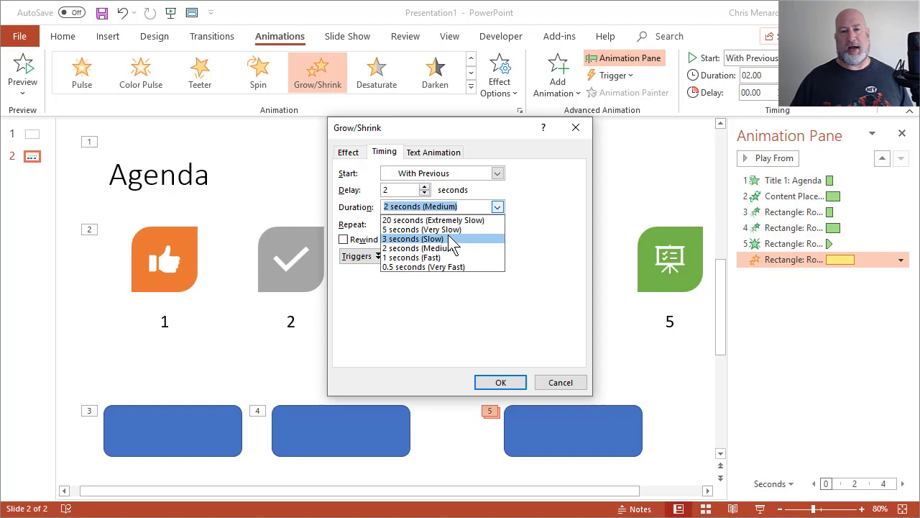
click(413, 238)
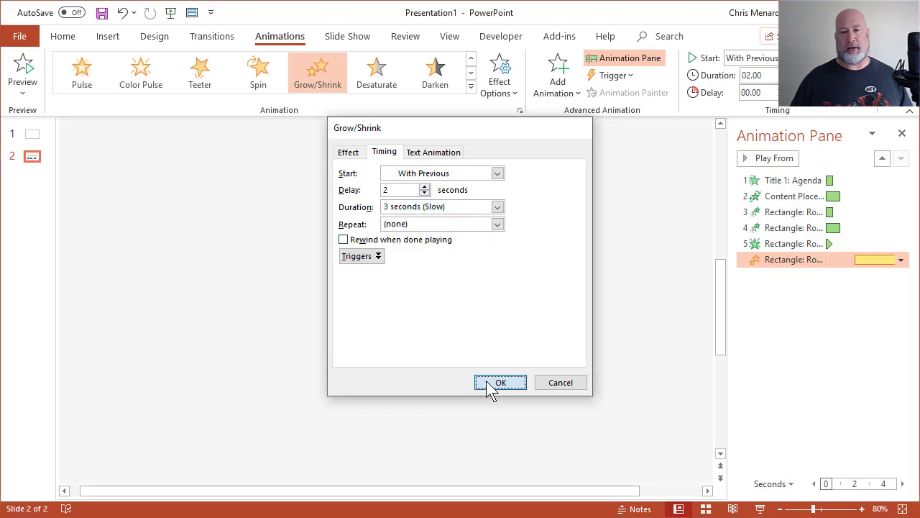
click(500, 381)
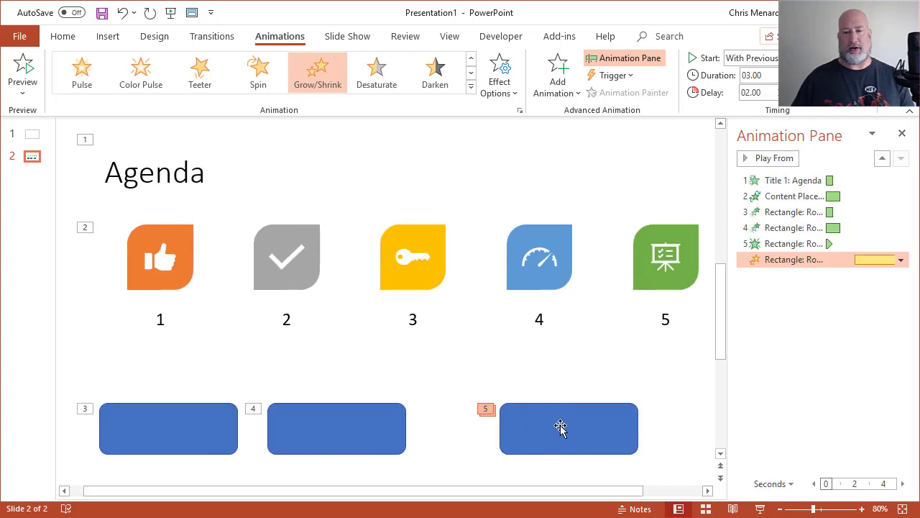
- Start the slide show from the Agenda slide
click(568, 428)
text(Emphasis)
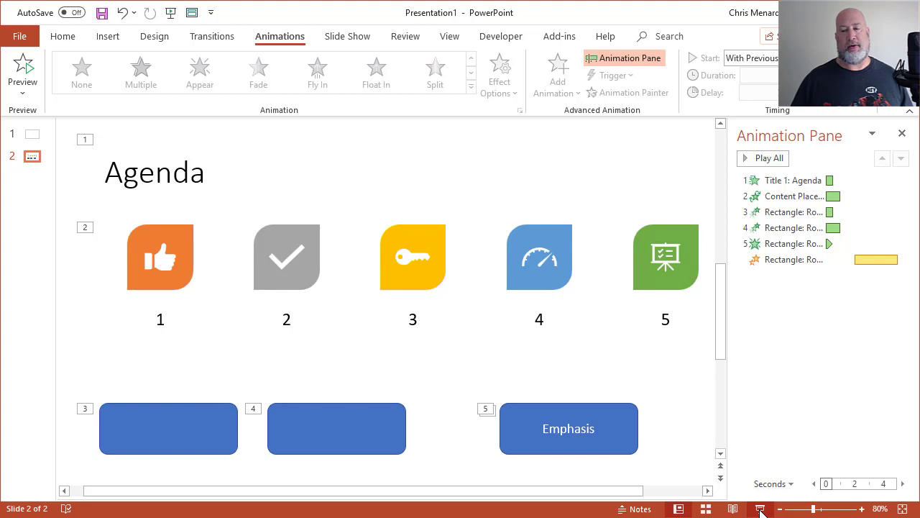
click(760, 509)
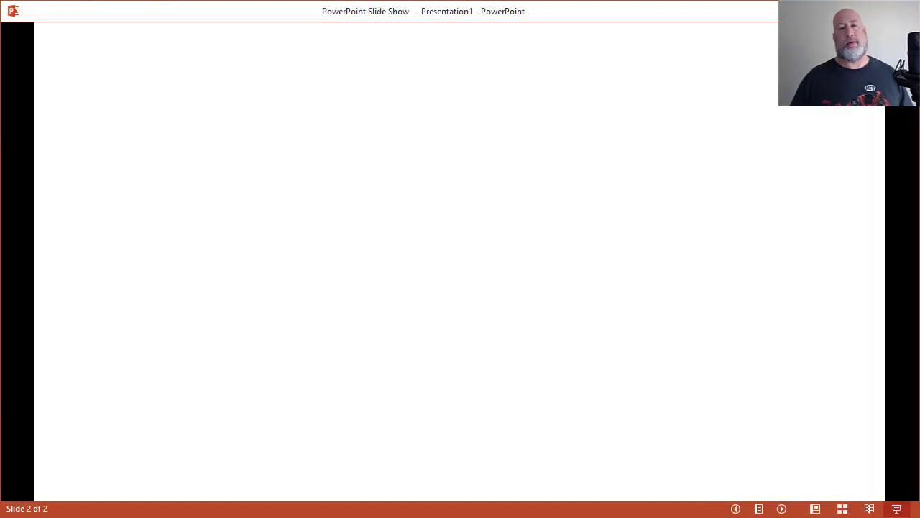